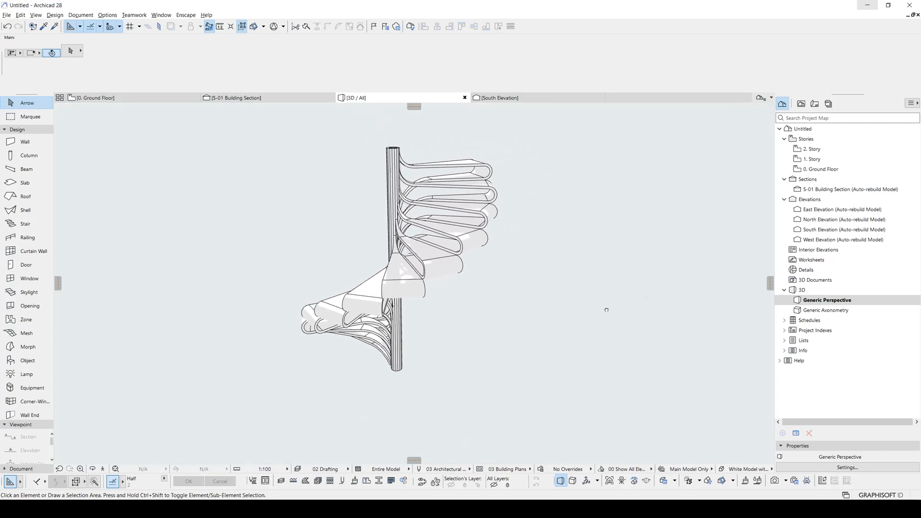
Switch from the 3D view to the empty 0. Ground Floor plan
left_click_drag(606, 310, 514, 297)
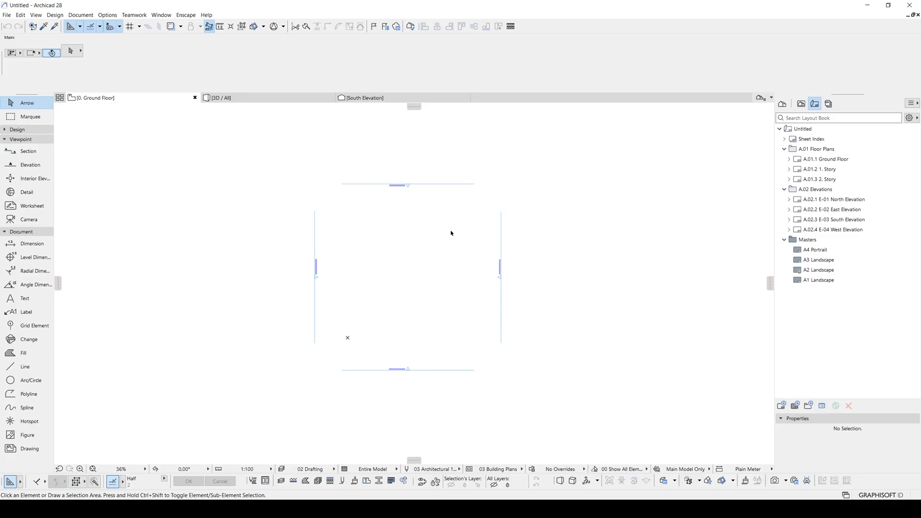
mouse_move(266, 196)
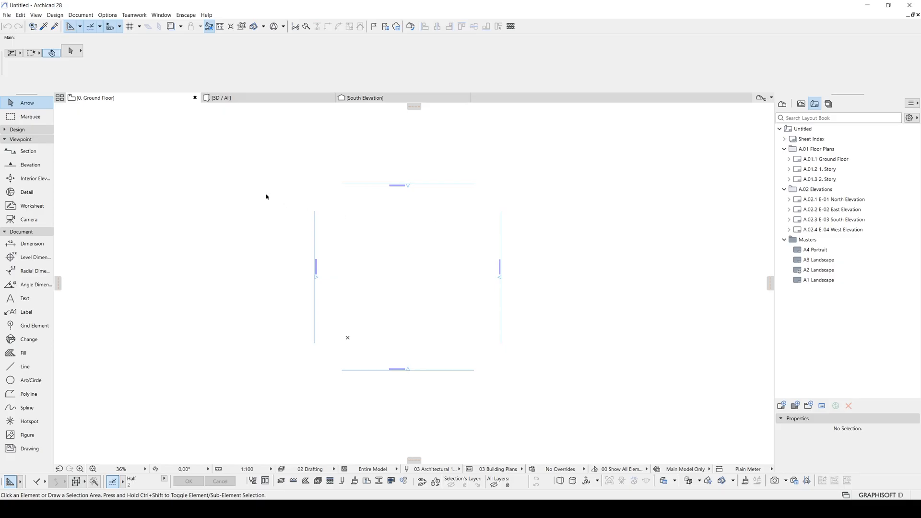
mouse_move(28, 150)
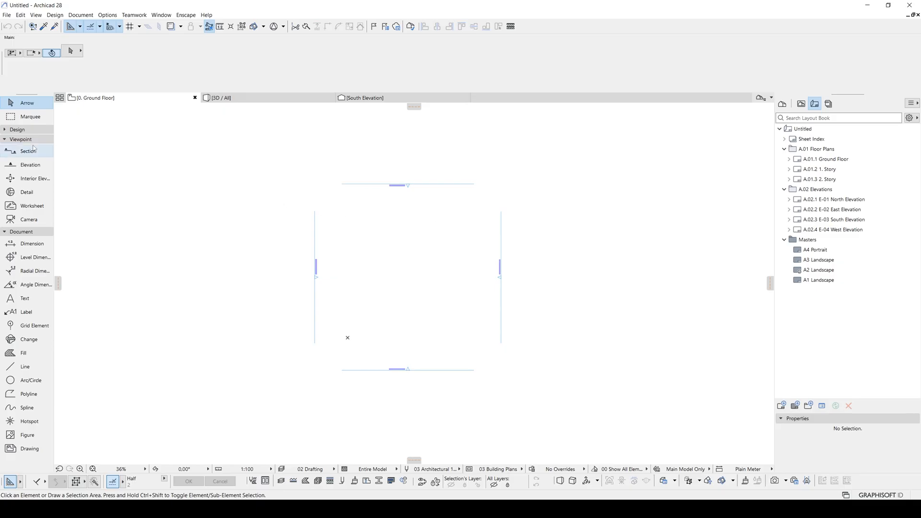
With the Stair tool's arc-by-centre baseline, trace a 14-riser spiral stair around a centre point
left_click(18, 129)
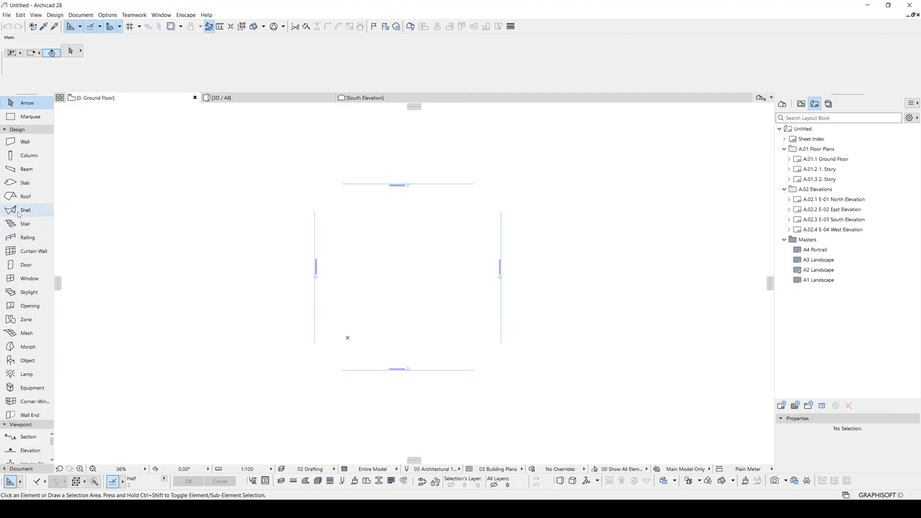
left_click(25, 223)
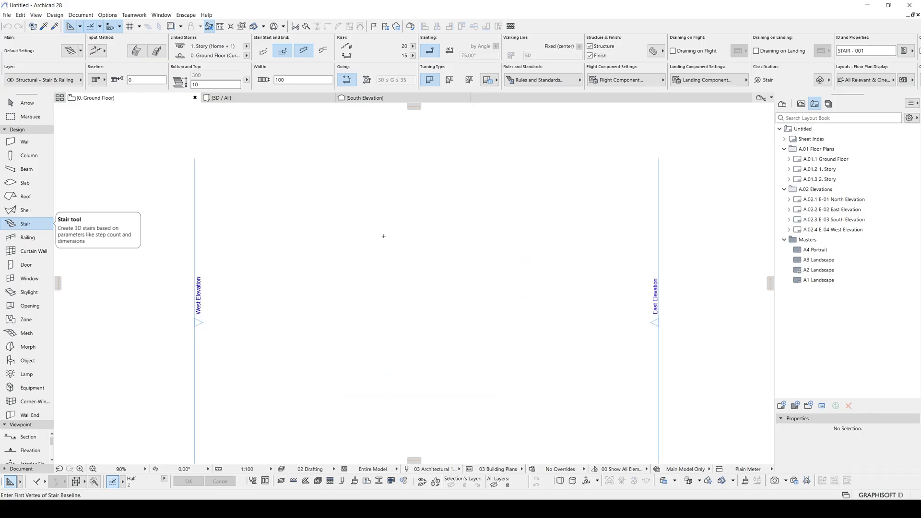
mouse_move(445, 114)
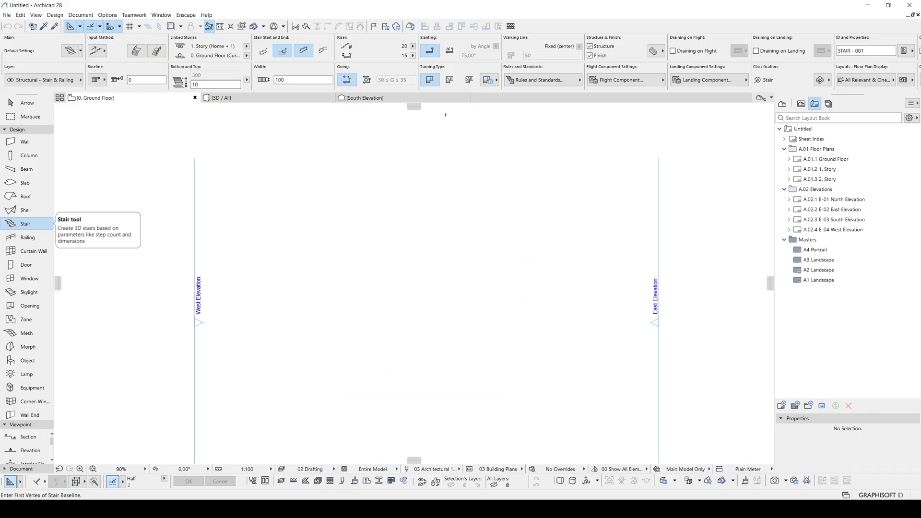
mouse_move(383, 146)
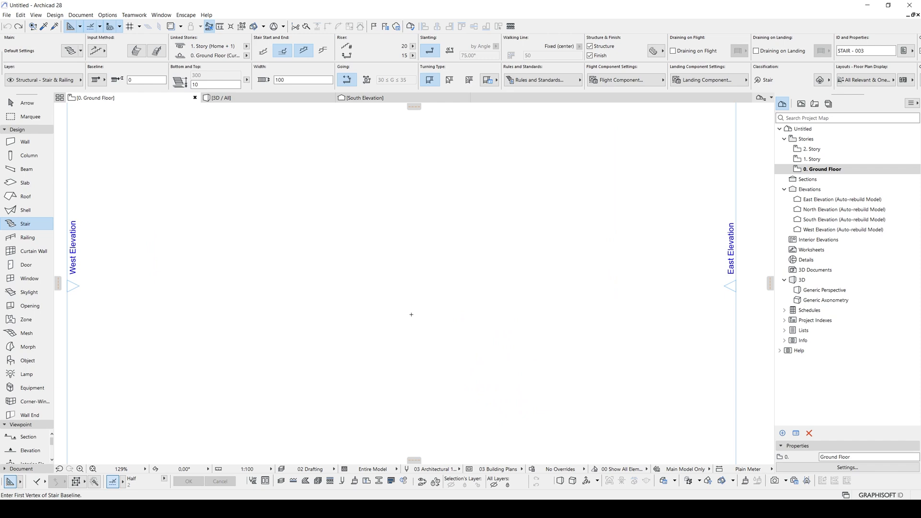
left_click(411, 314)
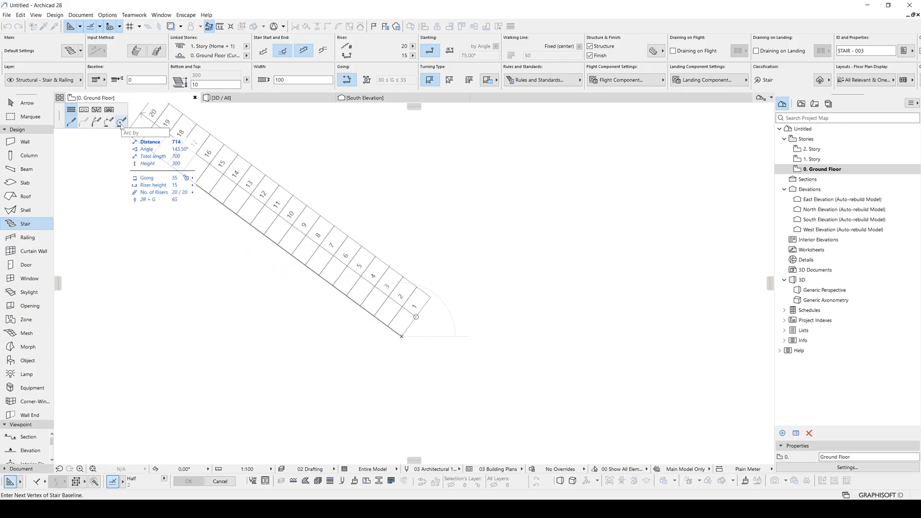
mouse_move(111, 122)
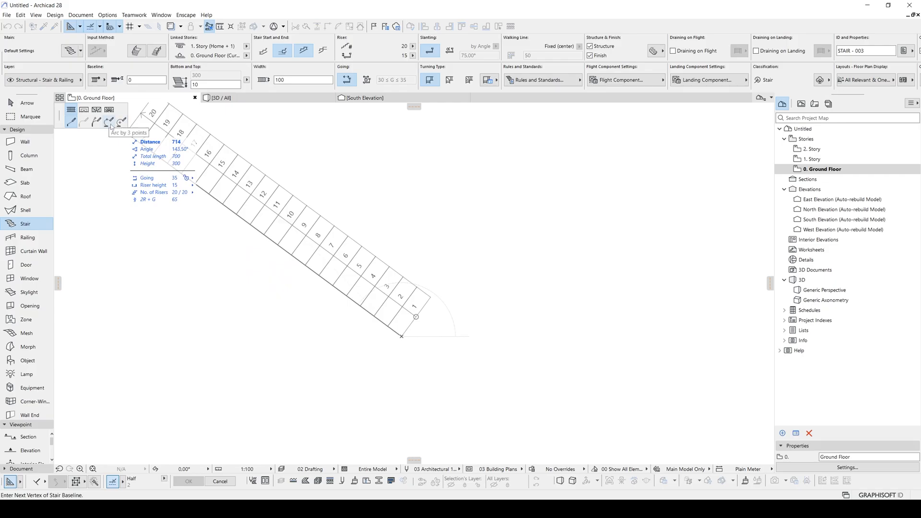
left_click(120, 122)
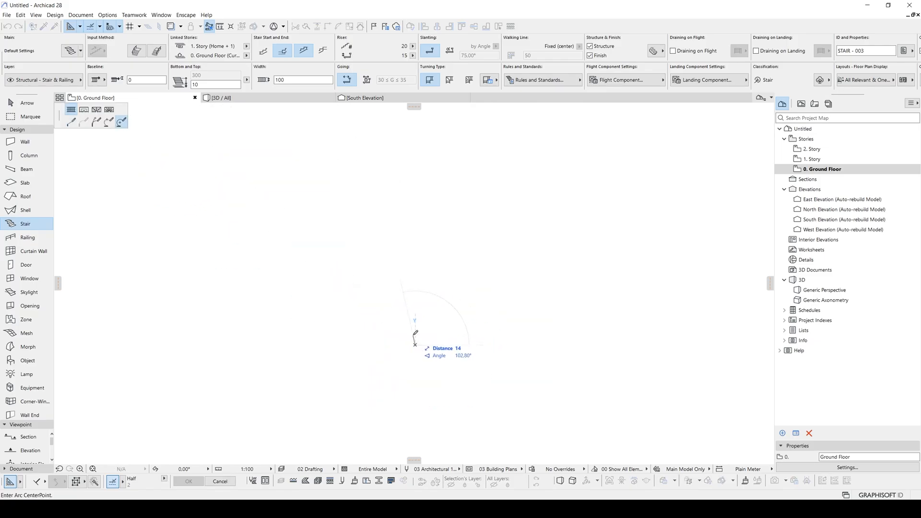
left_click(414, 329)
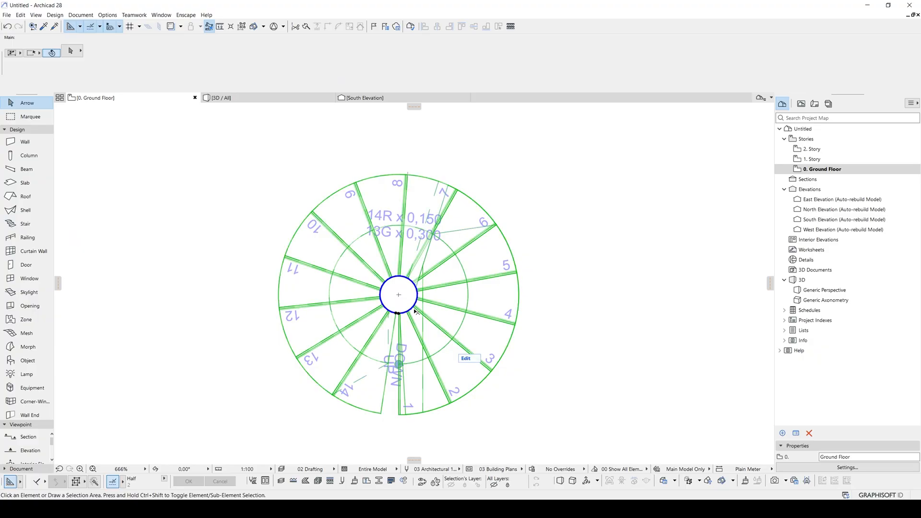
Show the new spiral stair in 3D and bring up its Stair Selection Settings
left_click(221, 98)
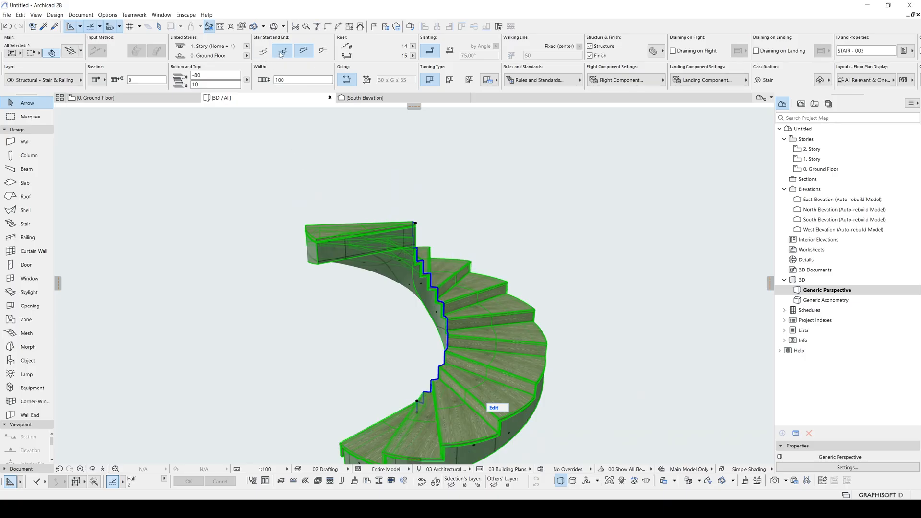
mouse_move(321, 52)
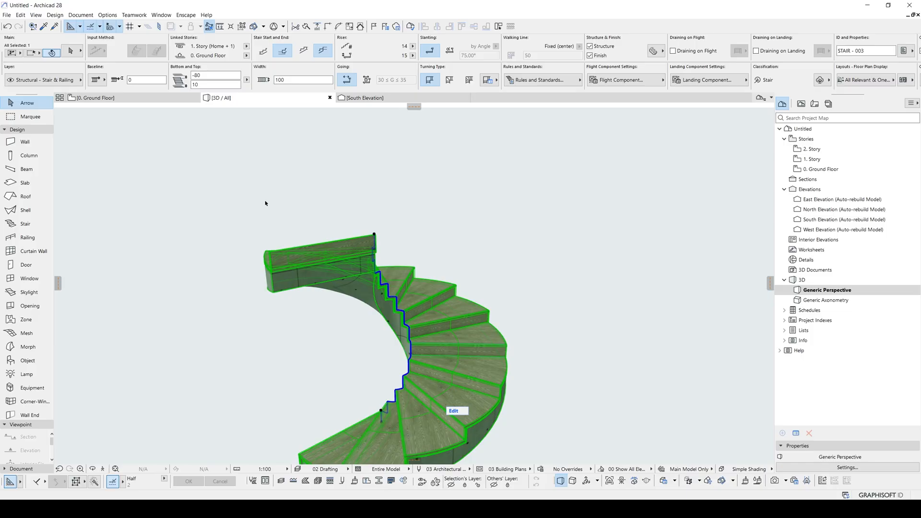
left_click(454, 410)
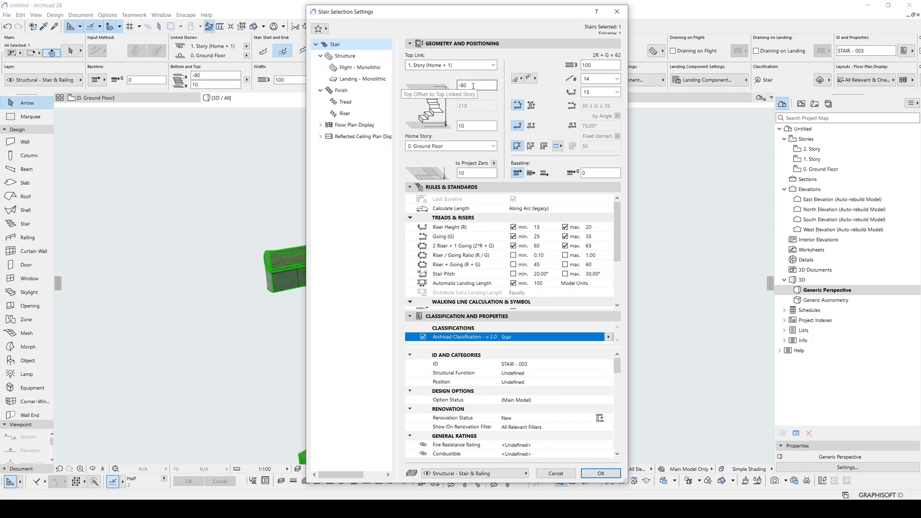
Set the stair's top and bottom offsets to 0 and go to Flight - Monolithic
type("0")
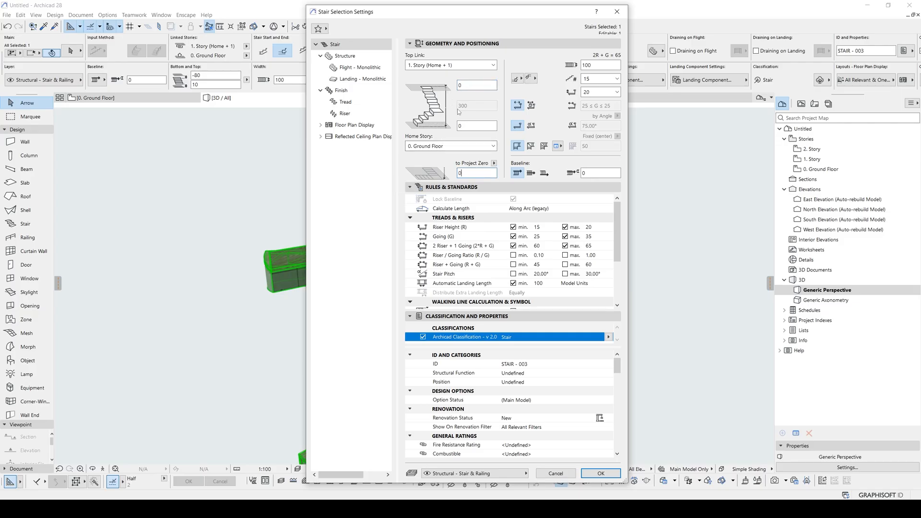
left_click(599, 473)
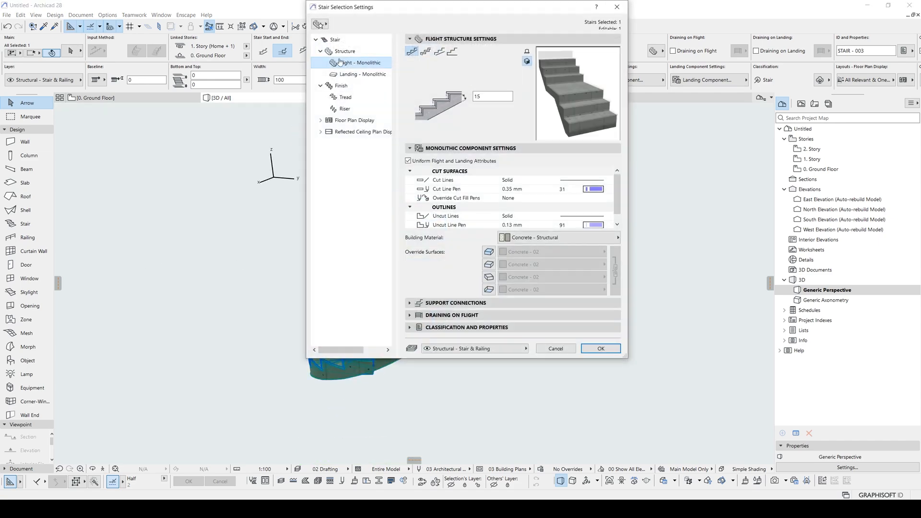
Turn off the stair finish and make the flight structure cantilevered
left_click(340, 86)
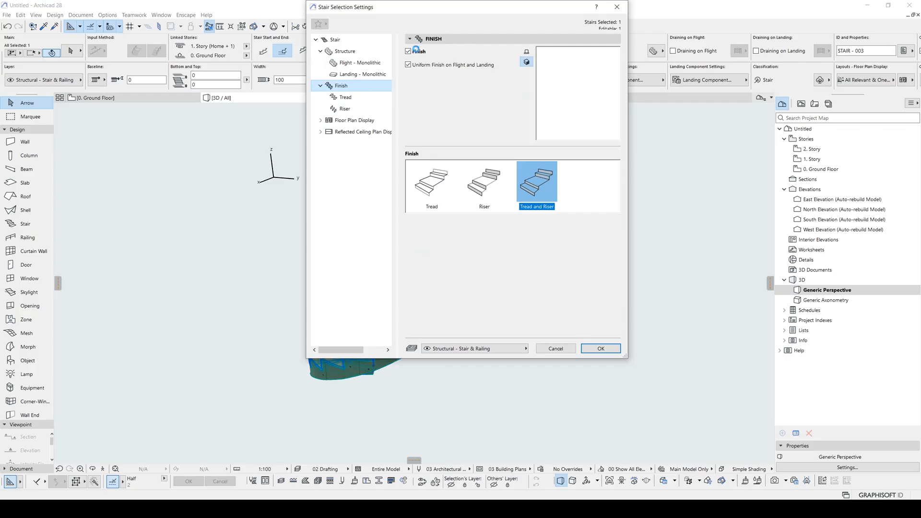
left_click(346, 51)
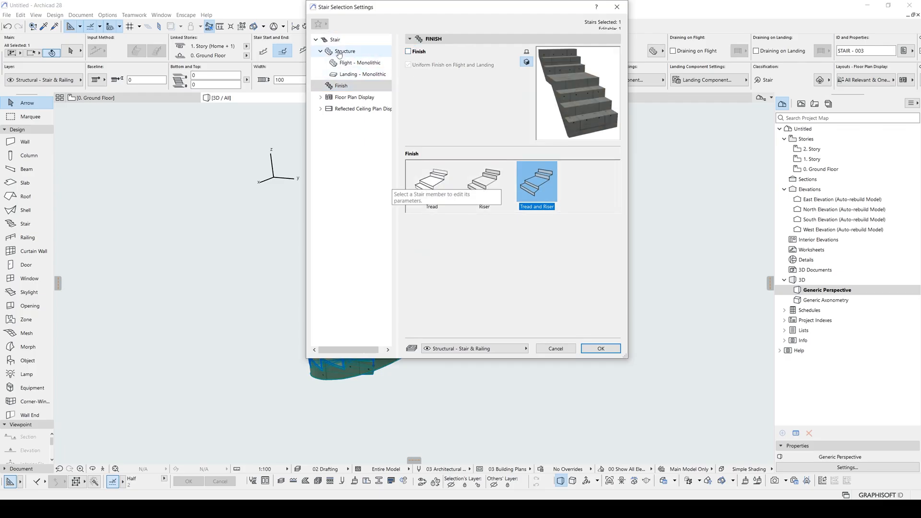
left_click(346, 51)
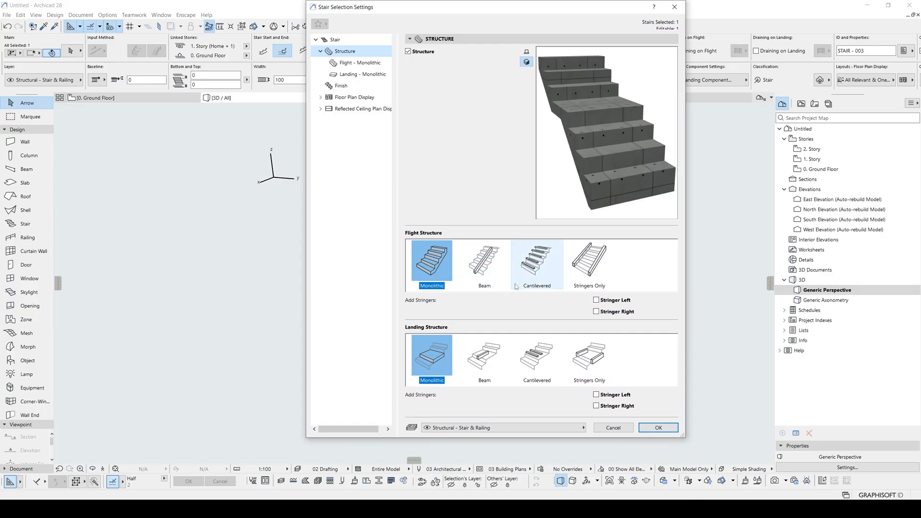
left_click(535, 261)
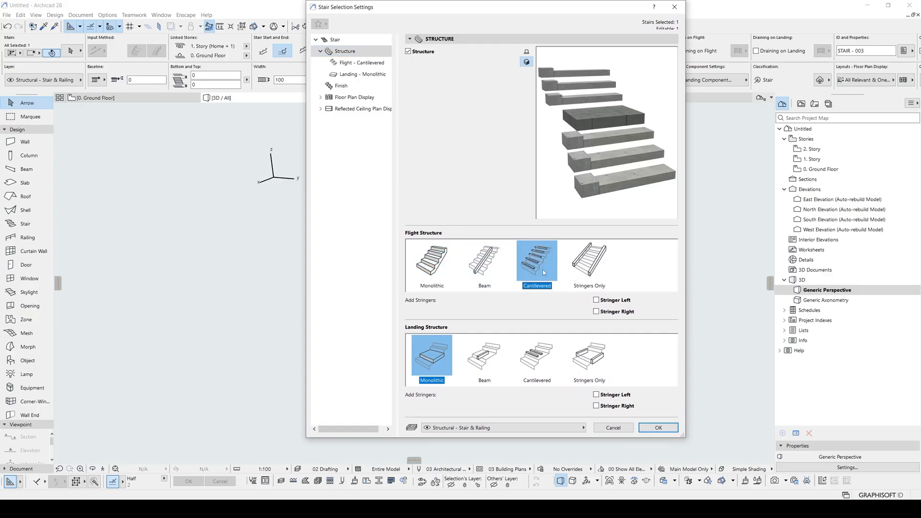
left_click(345, 51)
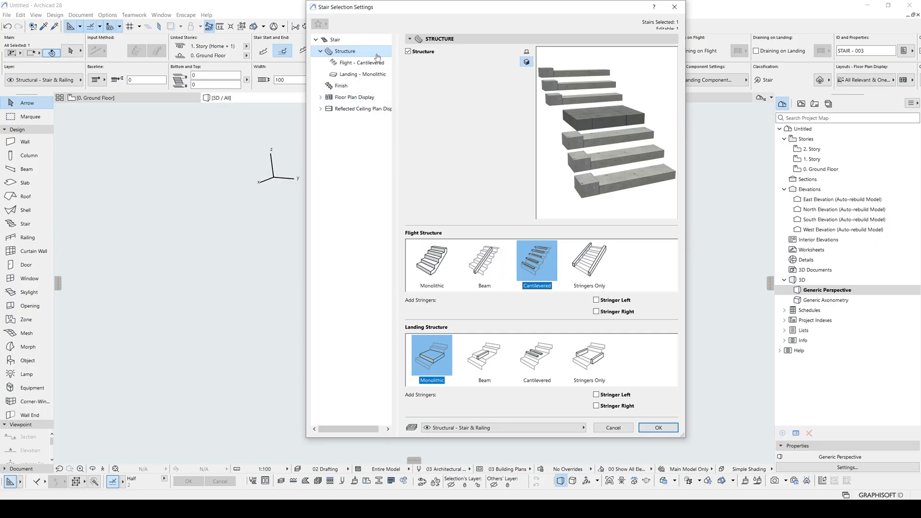
Set the cantilevered tread thickness to 3 and confirm the stair settings
left_click(361, 62)
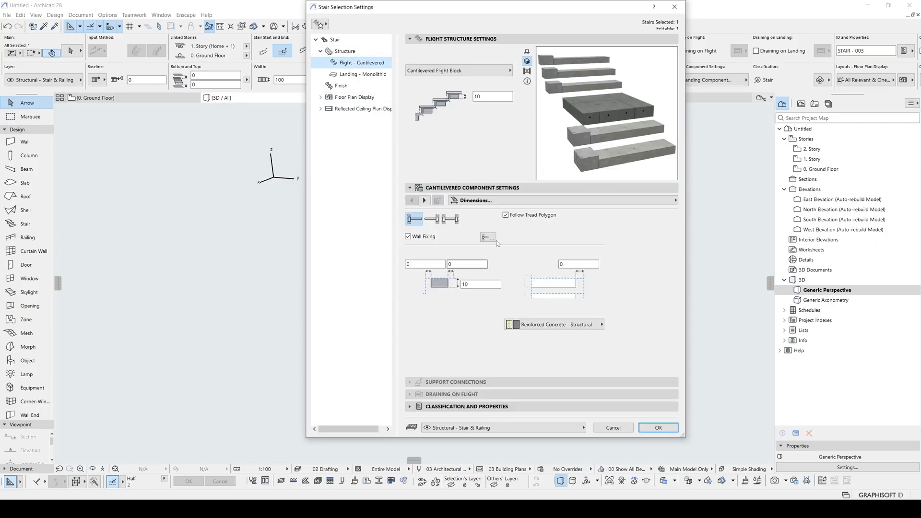
left_click(408, 236)
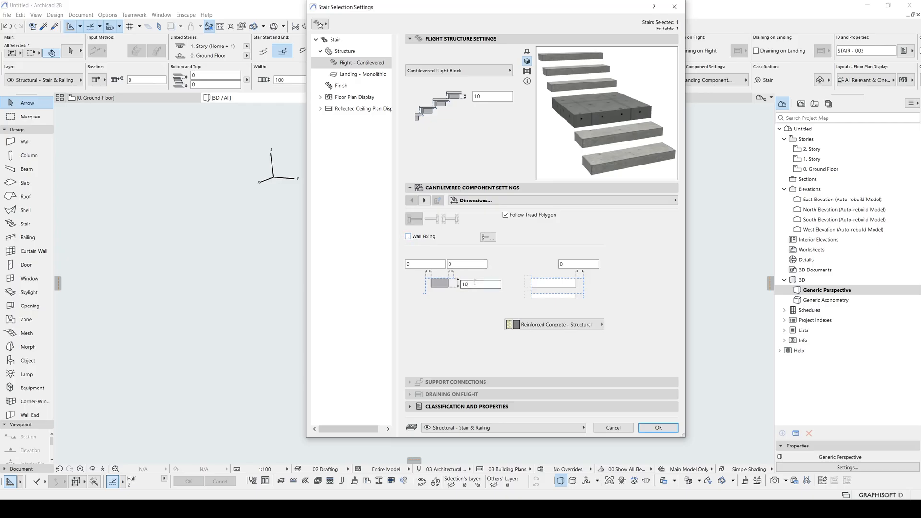
double_click(480, 284)
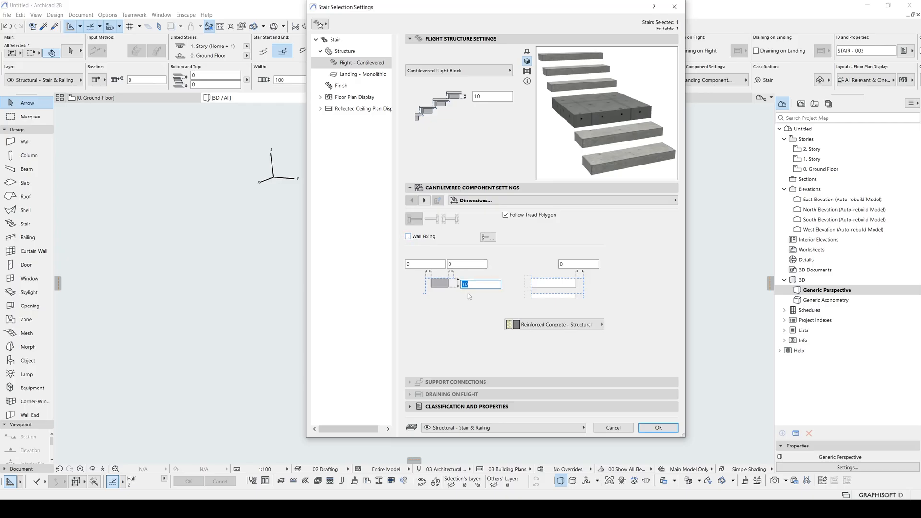
type("3")
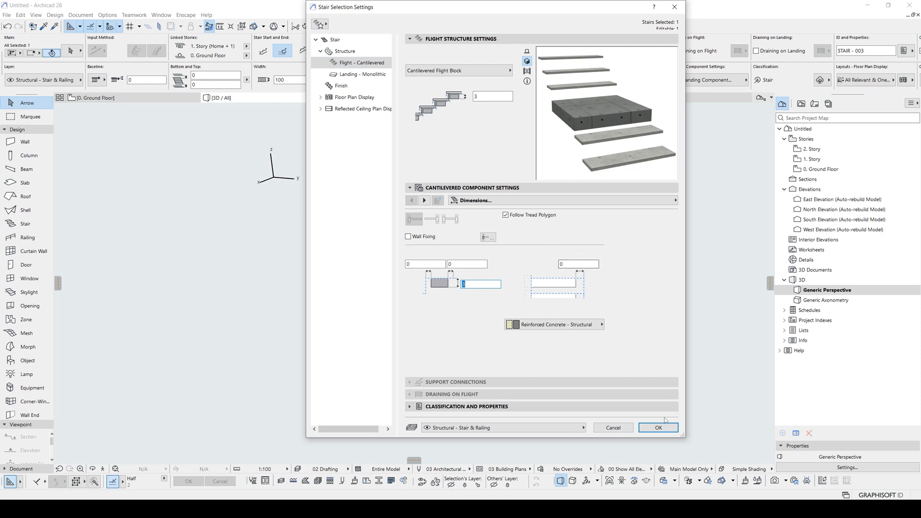
left_click(657, 427)
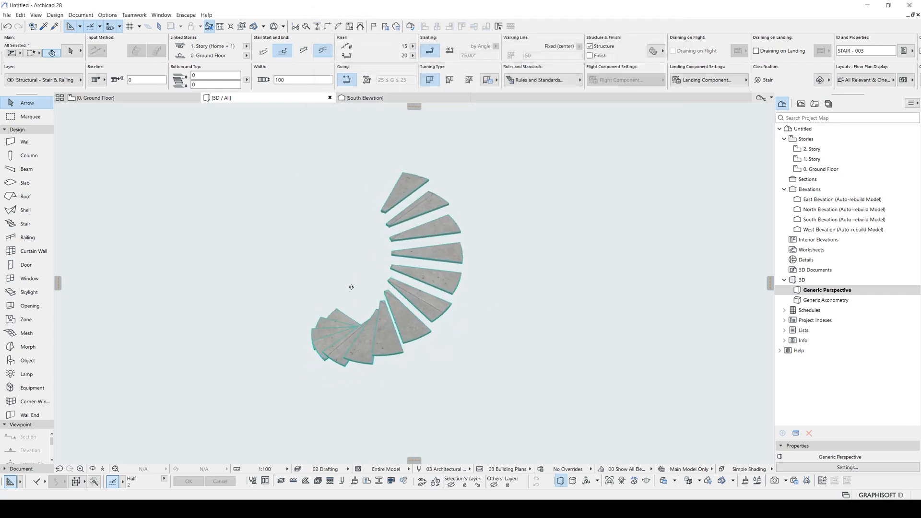
Return to the 0. Ground Floor plan with the spiral stair at its centre
left_click(411, 253)
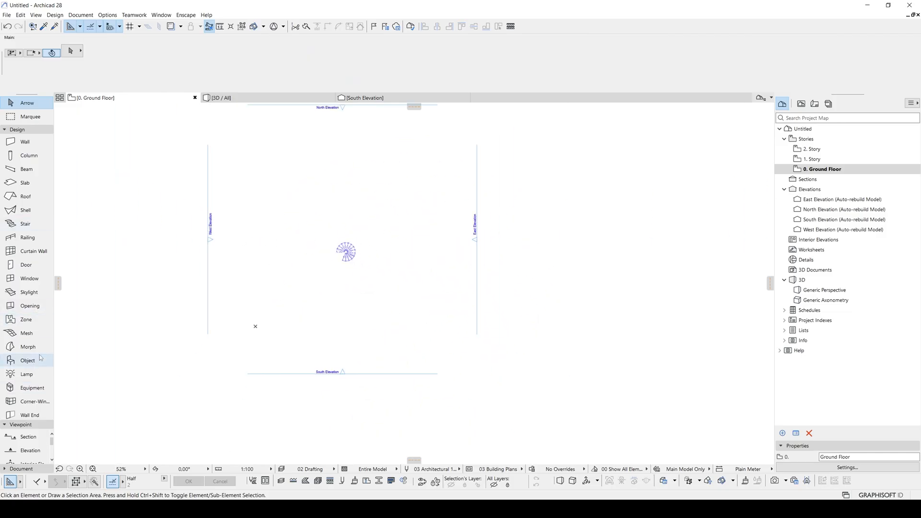
Draw section line S-01 across the stair plan with the Section tool
left_click(26, 437)
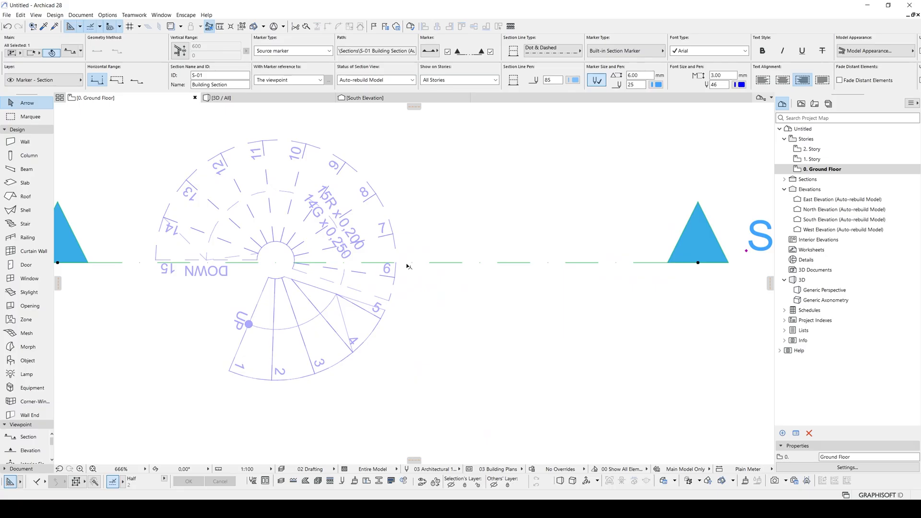
scroll("down", 3)
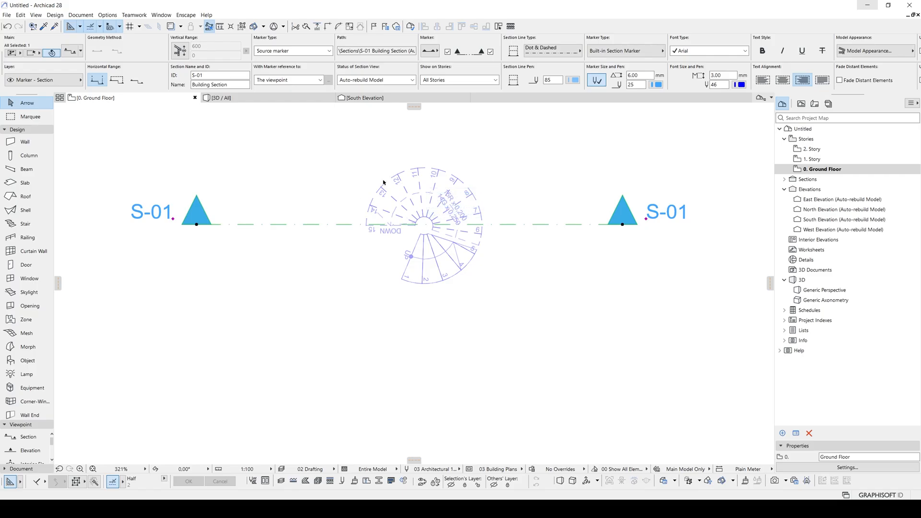
scroll("up", 3)
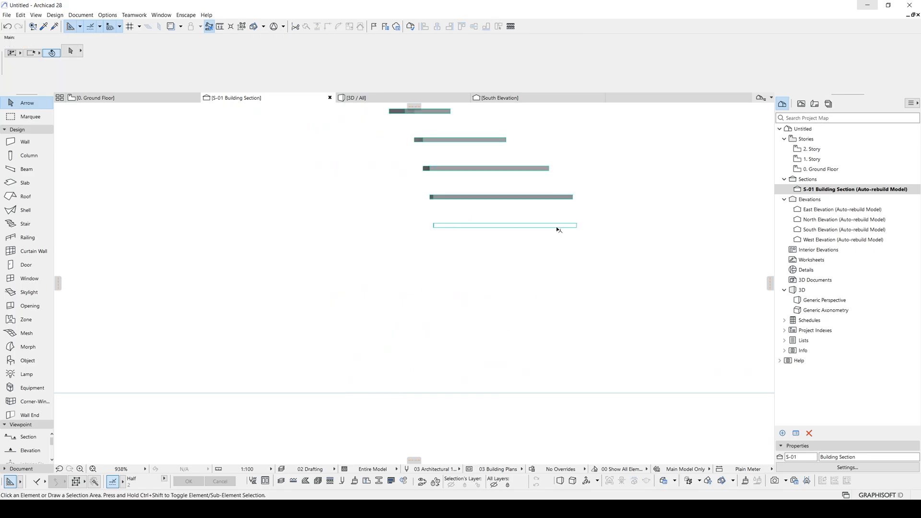
left_click(502, 225)
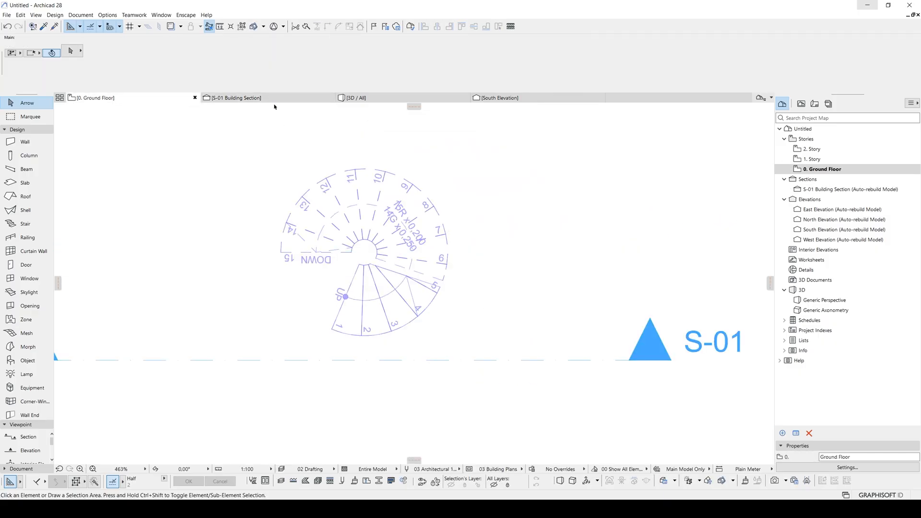
left_click(234, 98)
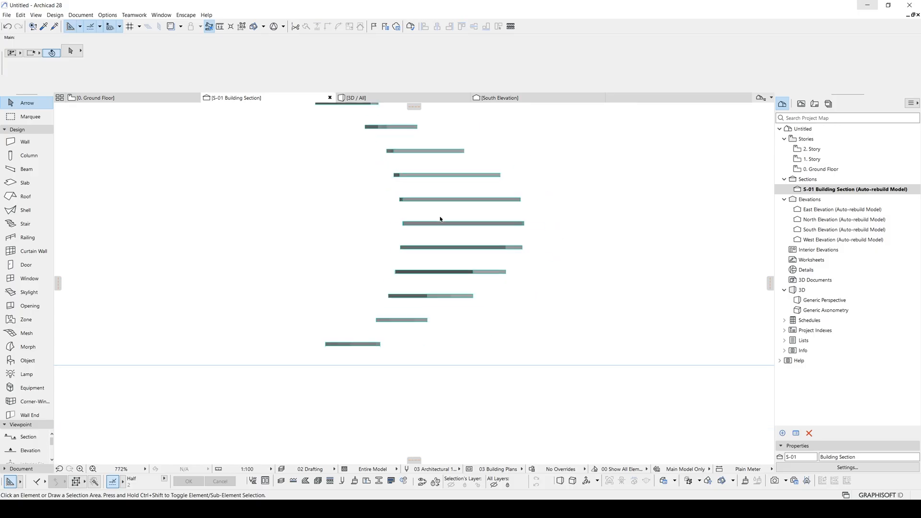
left_click(462, 222)
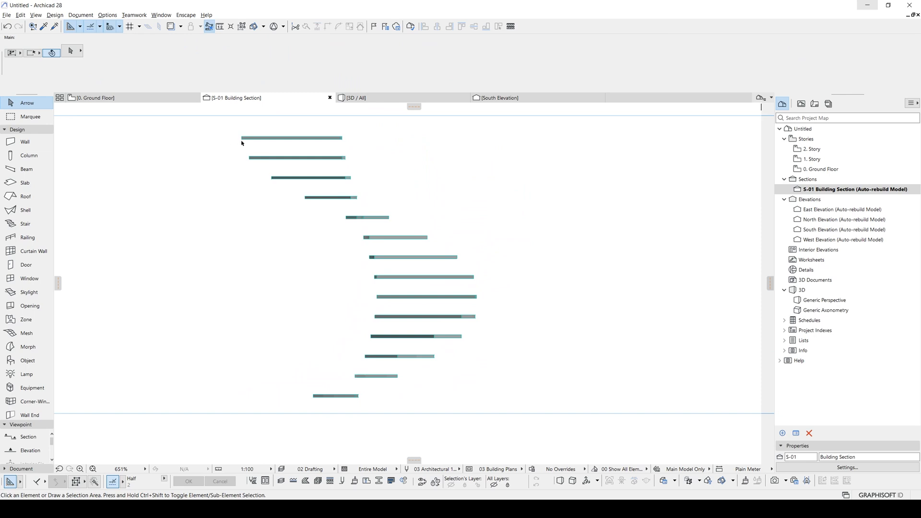
mouse_move(162, 128)
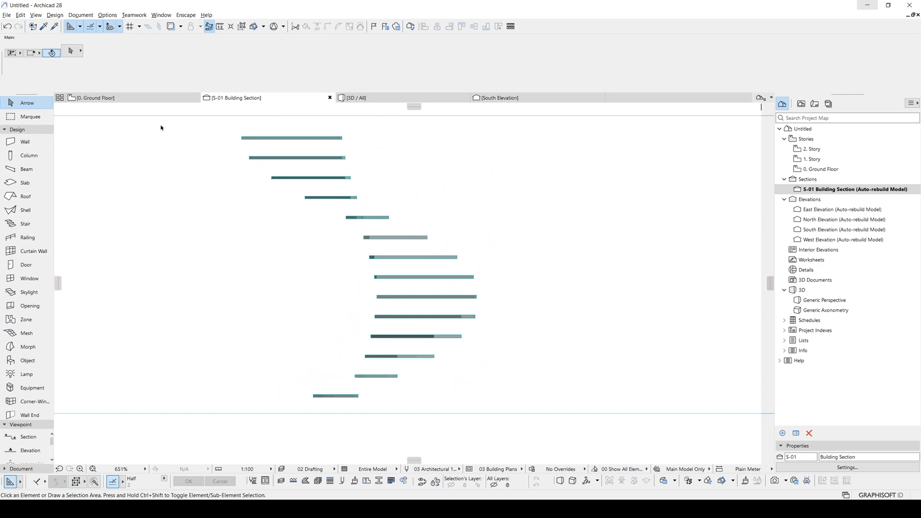
Place a column at the stair centre on plan and check it in section S-01
left_click(94, 98)
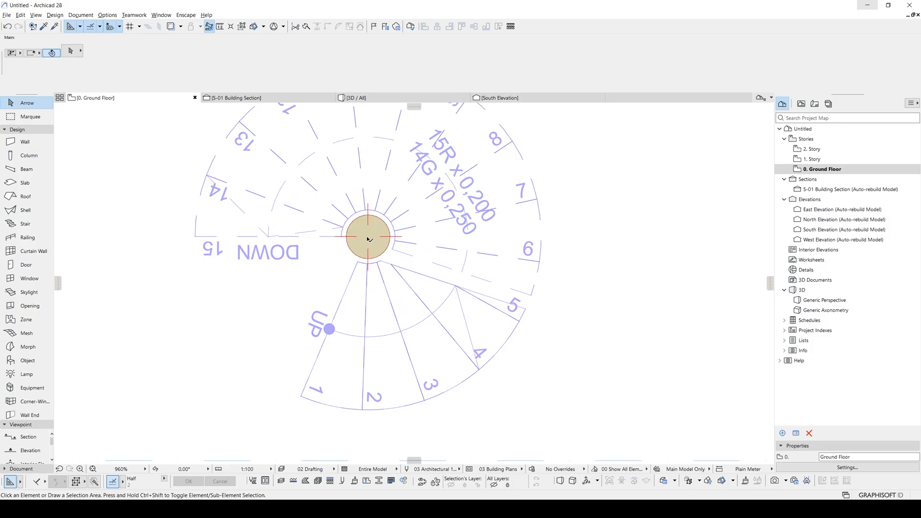
left_click(367, 237)
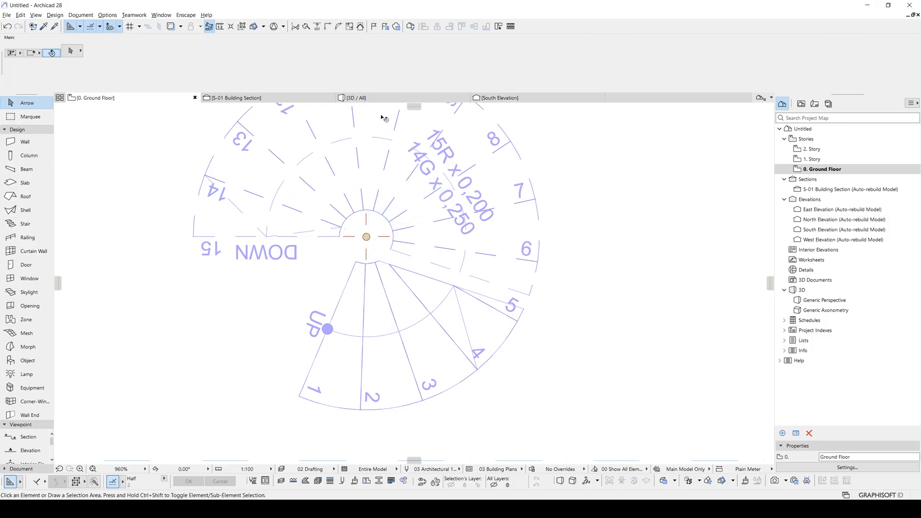
left_click(233, 98)
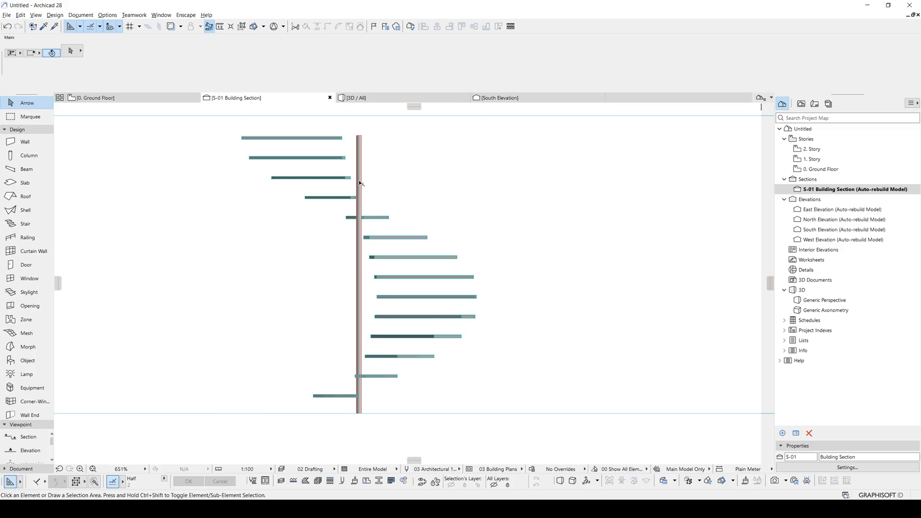
mouse_move(380, 276)
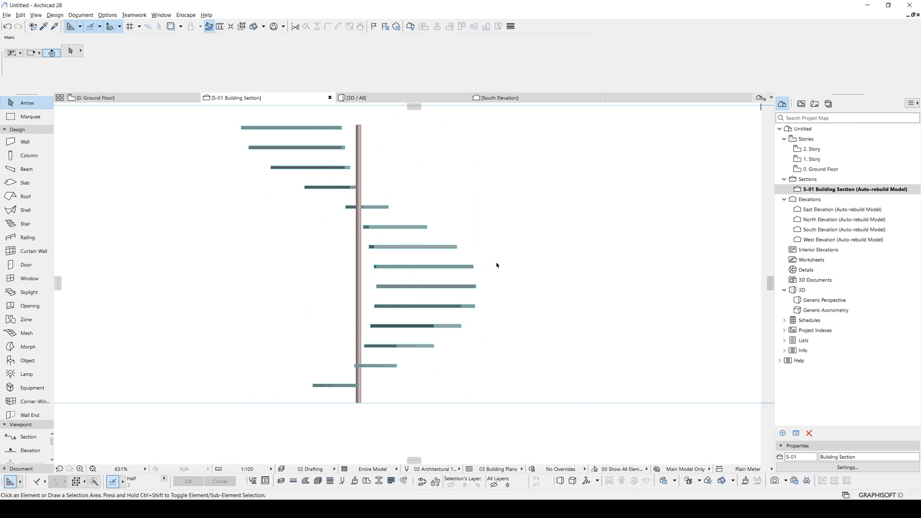
mouse_move(488, 277)
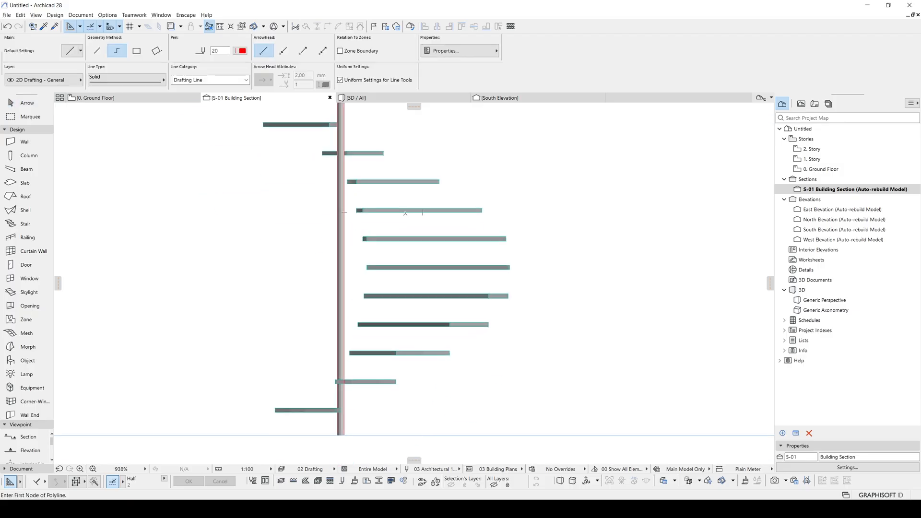
Draw an arc polyline joining the outer ends of two consecutive treads in section
scroll("down", 3)
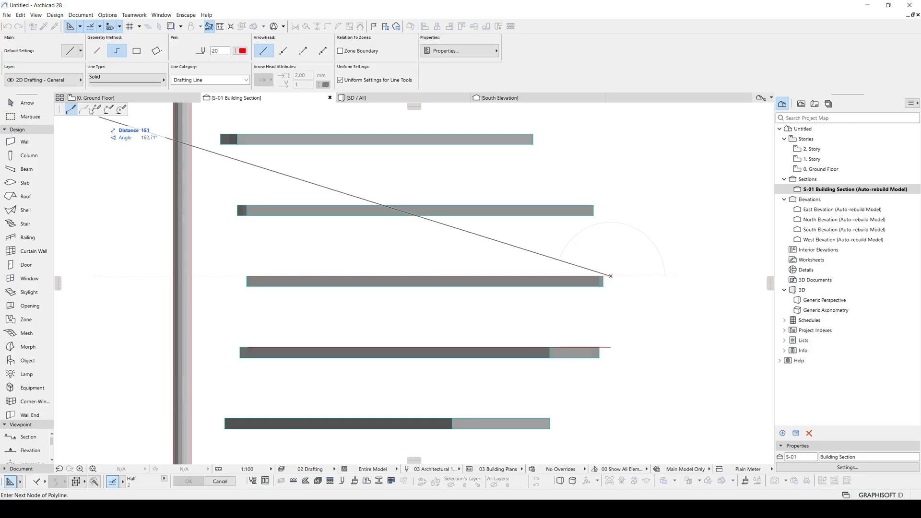
mouse_move(108, 109)
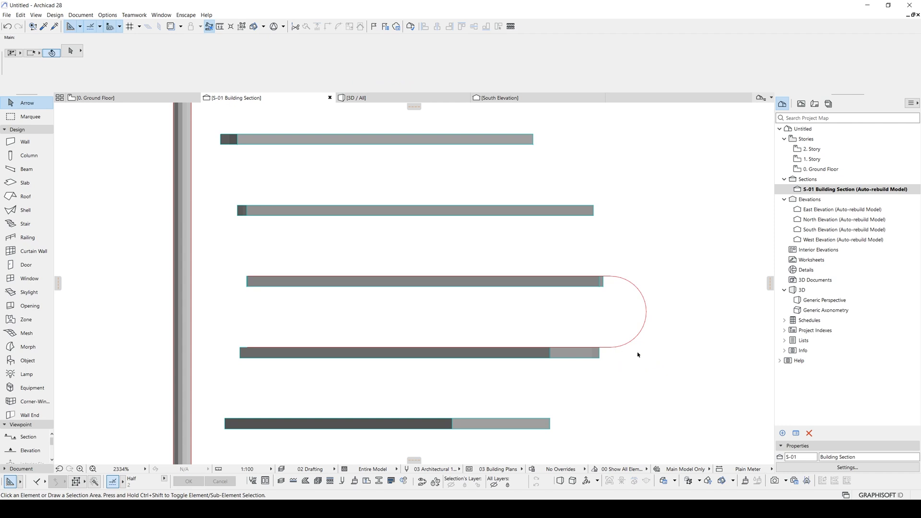
left_click(642, 311)
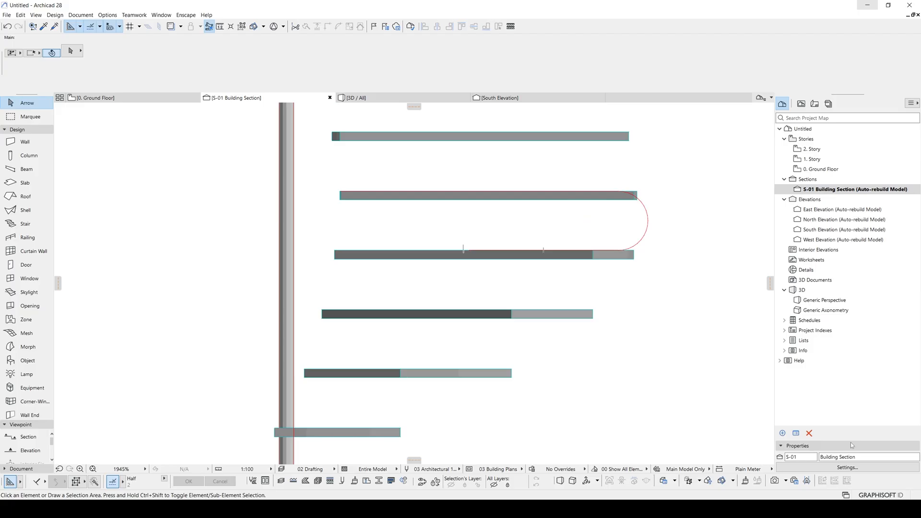
In S-01 Section Settings, reach the Uncut Fill choice under Model Appearance > Uncut Elements
left_click(846, 467)
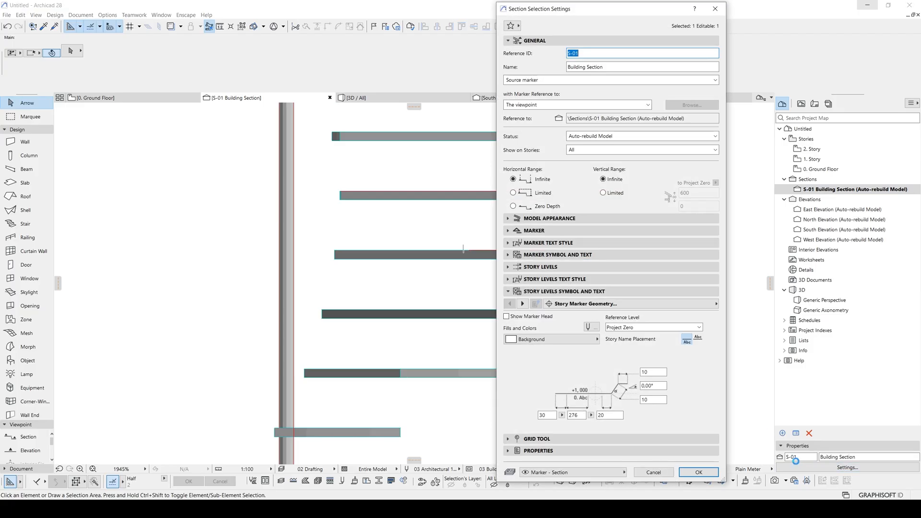
left_click(548, 218)
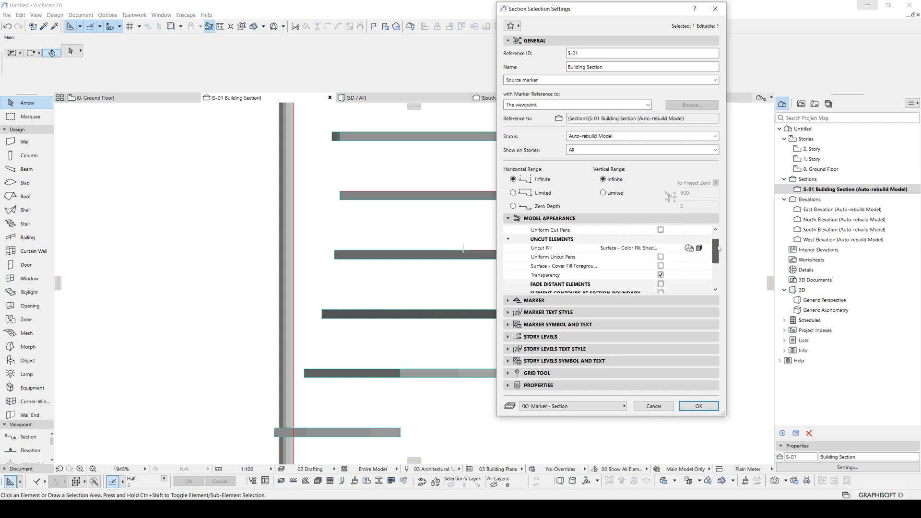
left_click(540, 247)
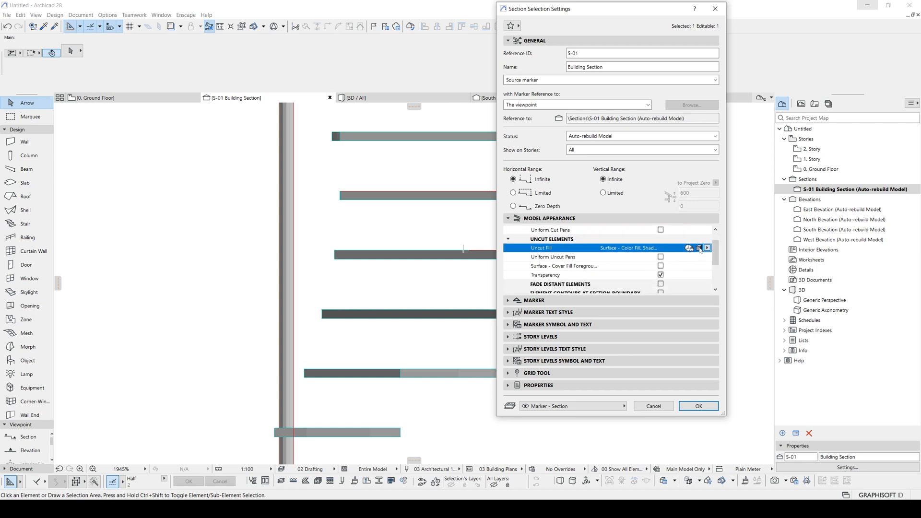
left_click(707, 247)
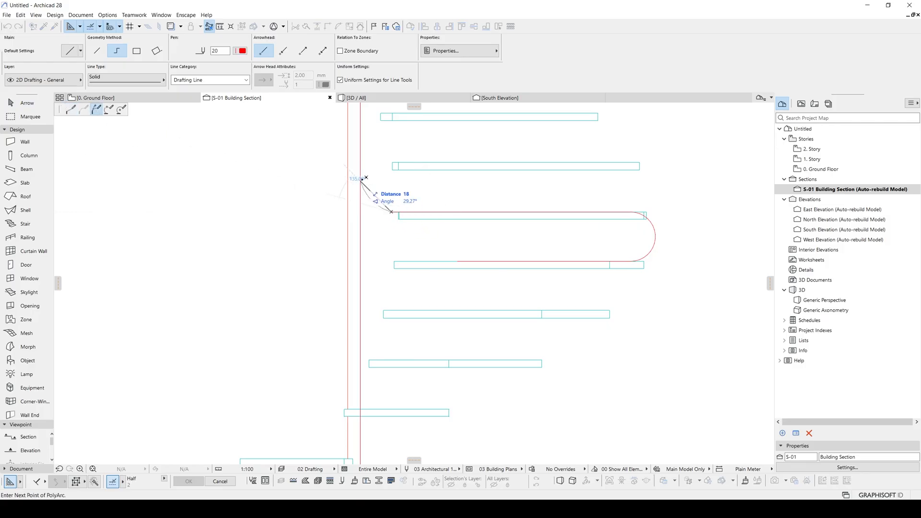
mouse_move(363, 169)
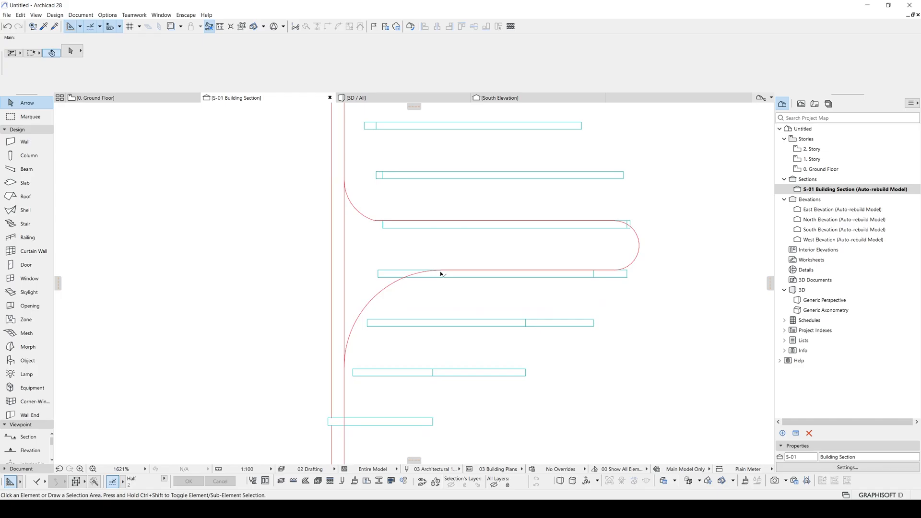
Scroll the section while drawing the curved support polyline around a step
scroll("down", 3)
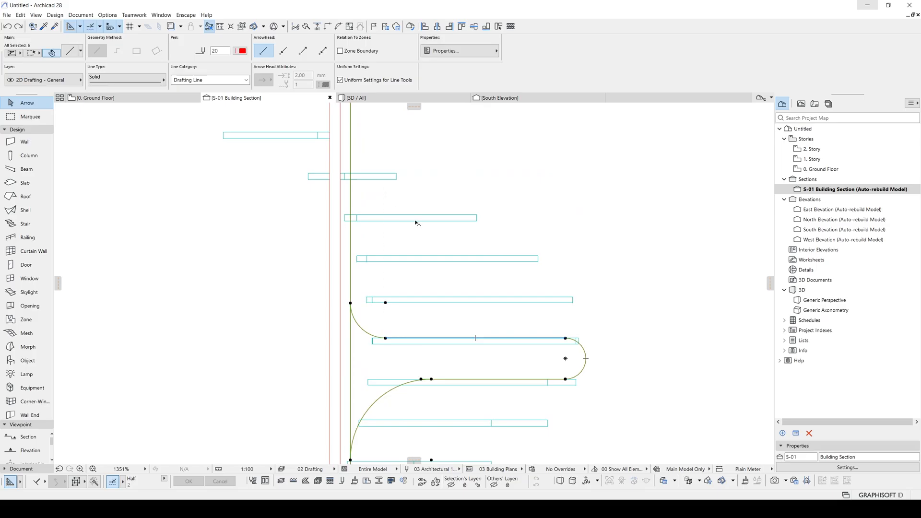
Change the selected profile polylines to the magenta pen in the Info Box
scroll("down", 3)
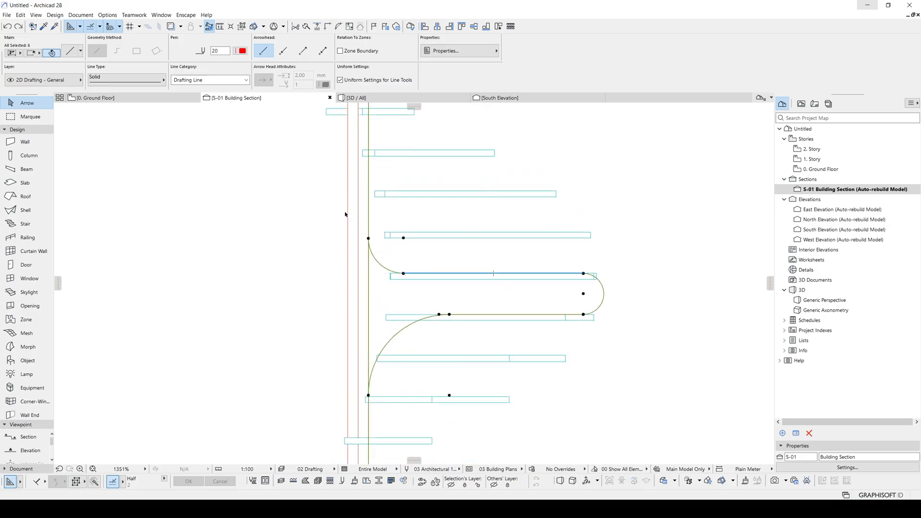
scroll("down", 3)
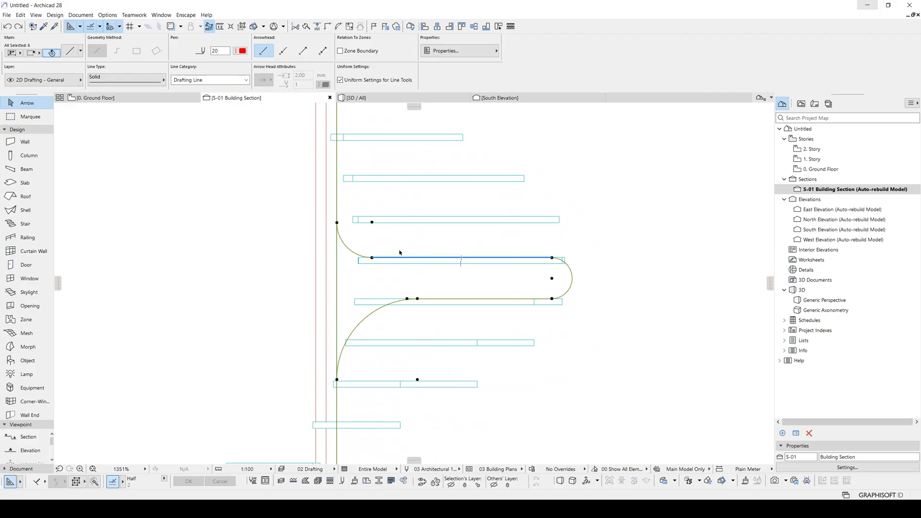
left_click(240, 51)
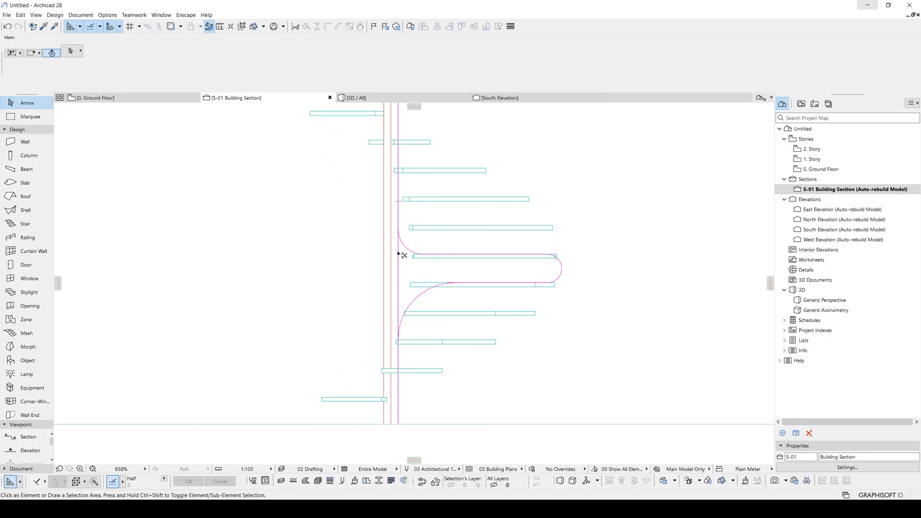
scroll("down", 3)
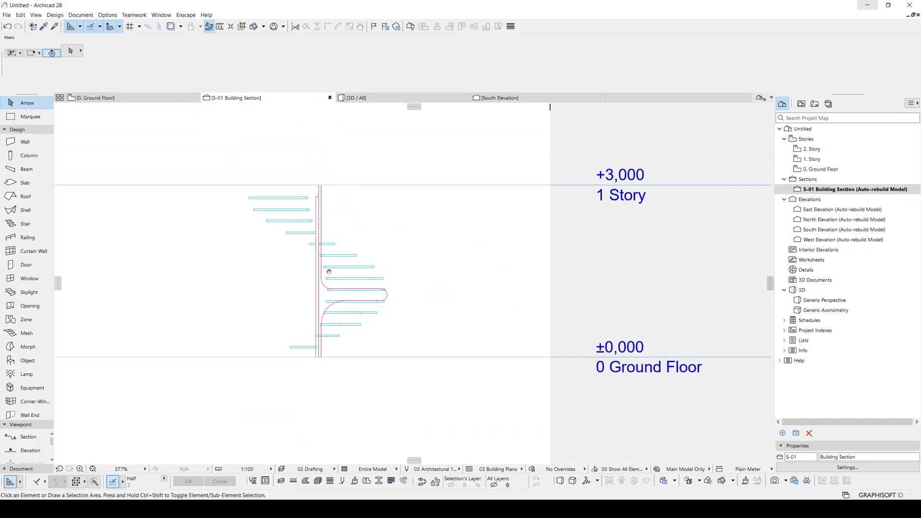
Ctrl-drag a copy of the profile to the right of the section and toggle Autogroup
left_click_drag(294, 167, 440, 414)
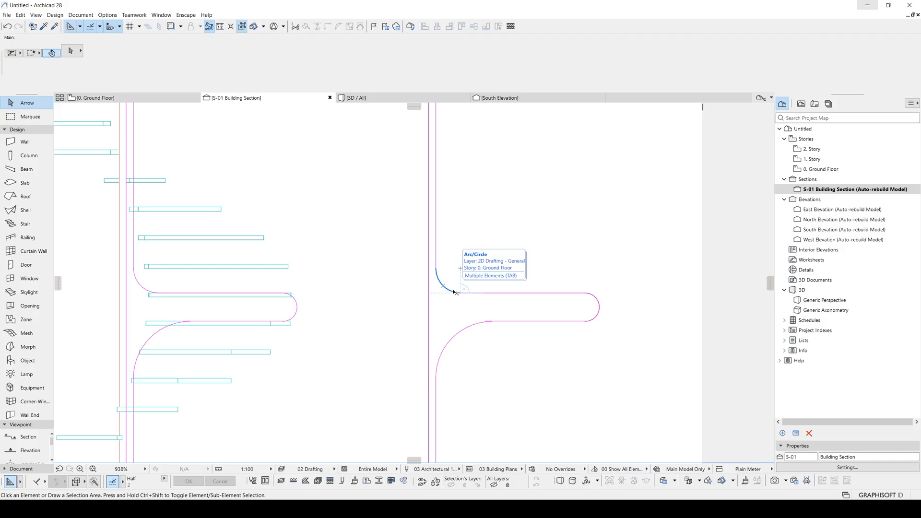
mouse_move(460, 268)
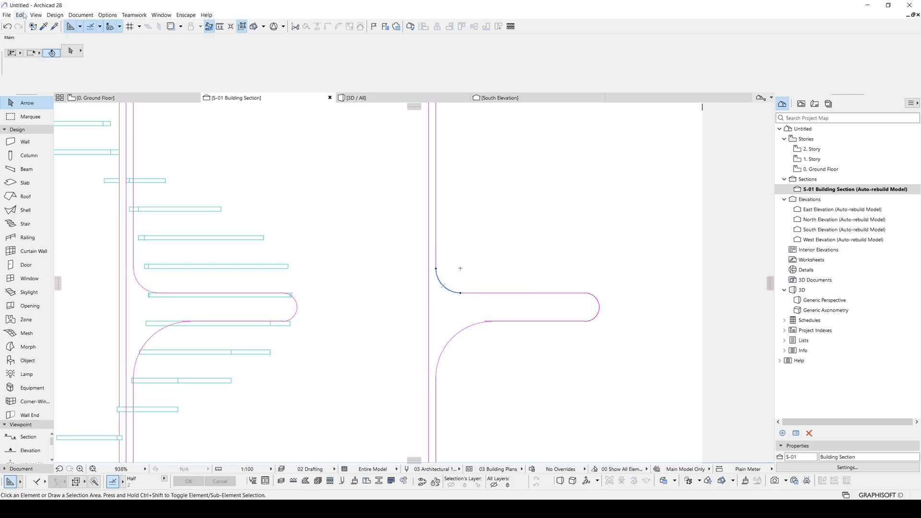
left_click(20, 15)
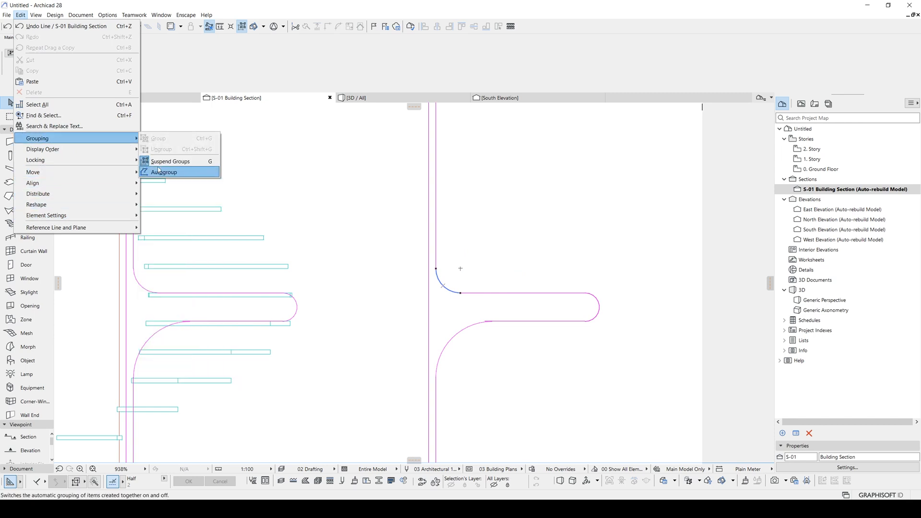
left_click(164, 172)
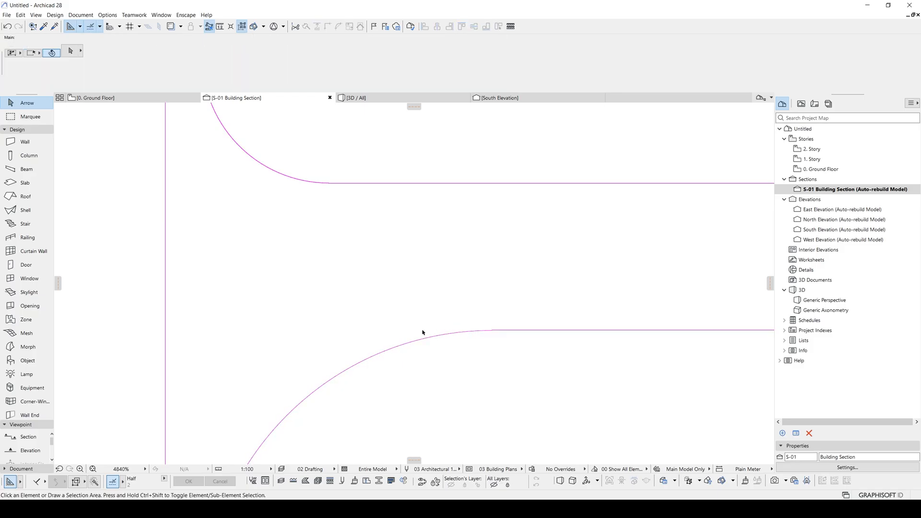
scroll("down", 3)
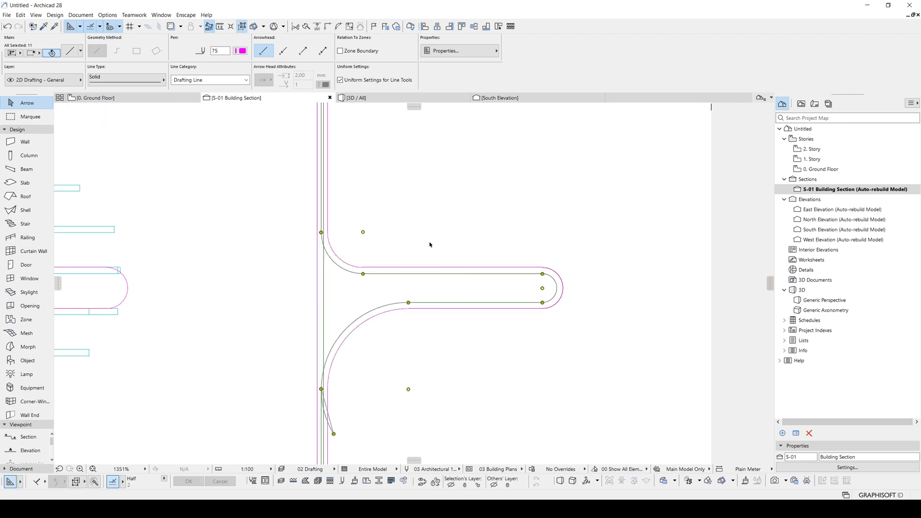
Deselect the offset double outline of the copied profile and adjust the view
left_click(429, 245)
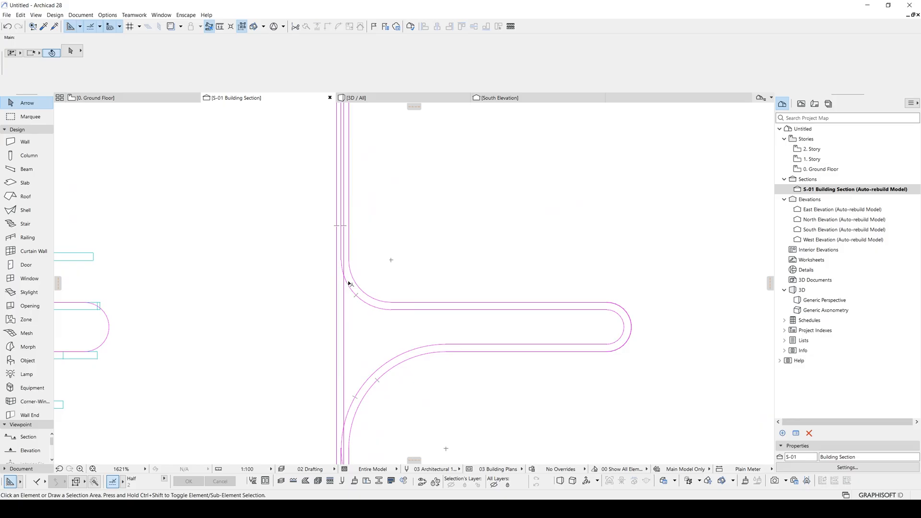
scroll("up", 3)
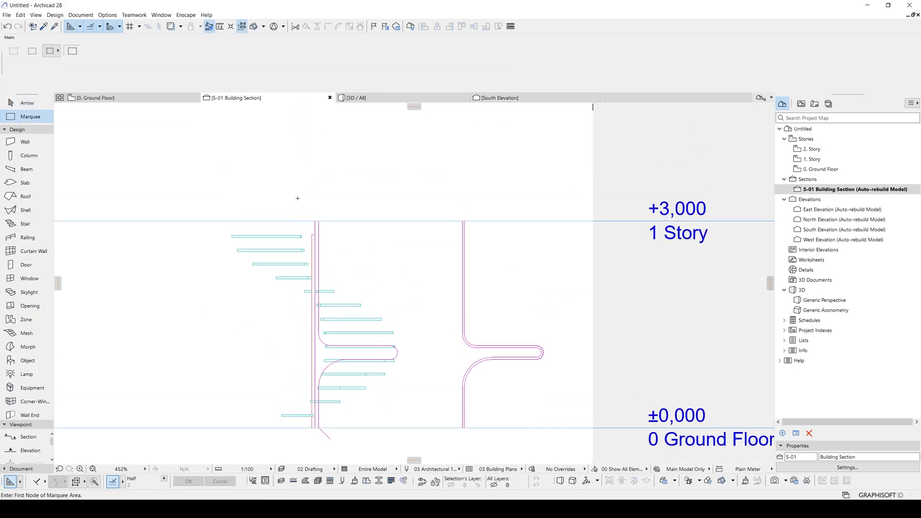
Marquee-select the original profile lines on the stair and thicken them into an outline
left_click_drag(281, 189, 415, 429)
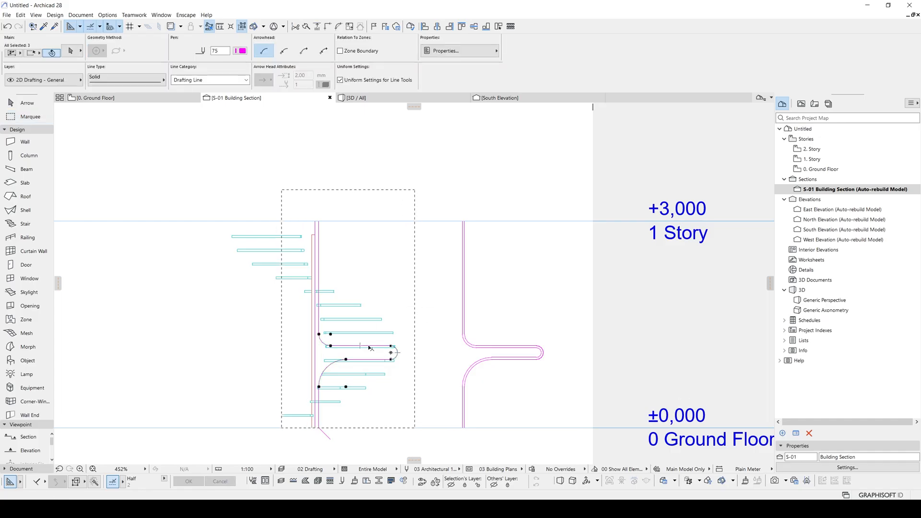
key("ctrl+z")
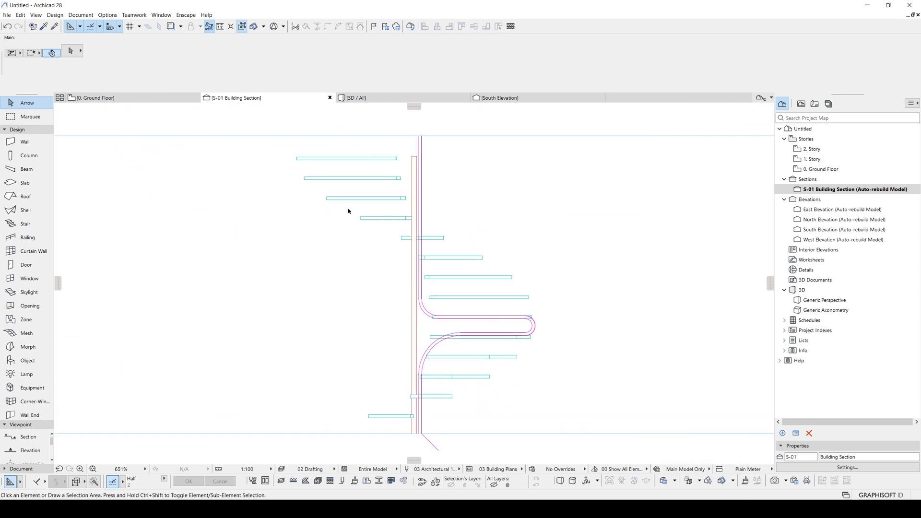
mouse_move(516, 343)
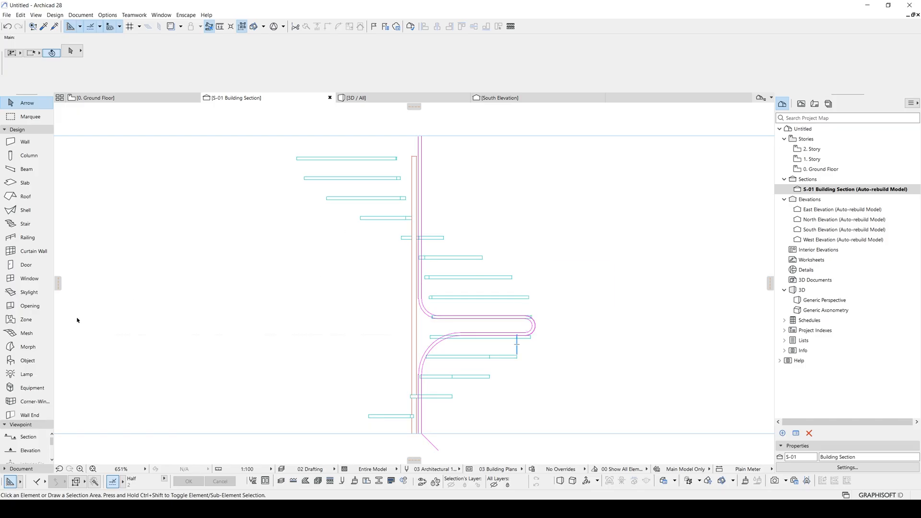
Switch to the Morph tool with Polygon geometry to trace the thickened outline
left_click(28, 346)
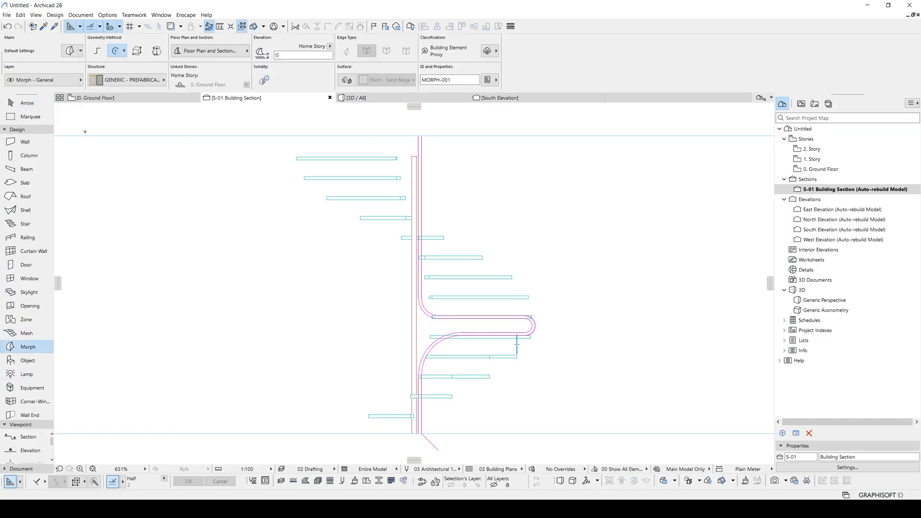
left_click(97, 51)
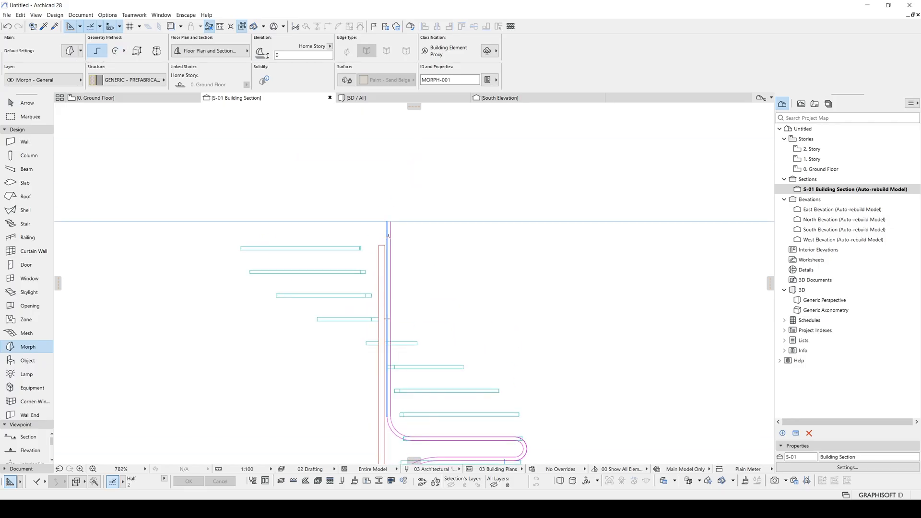
scroll("down", 3)
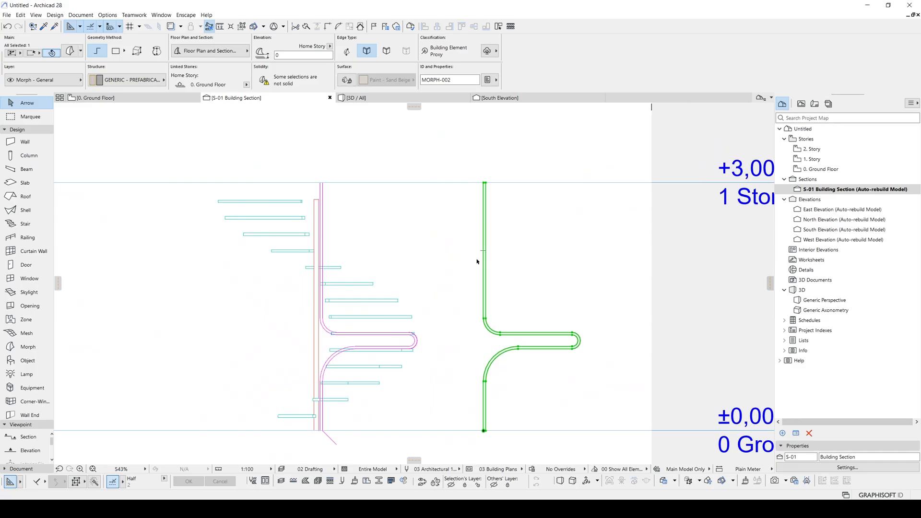
mouse_move(490, 248)
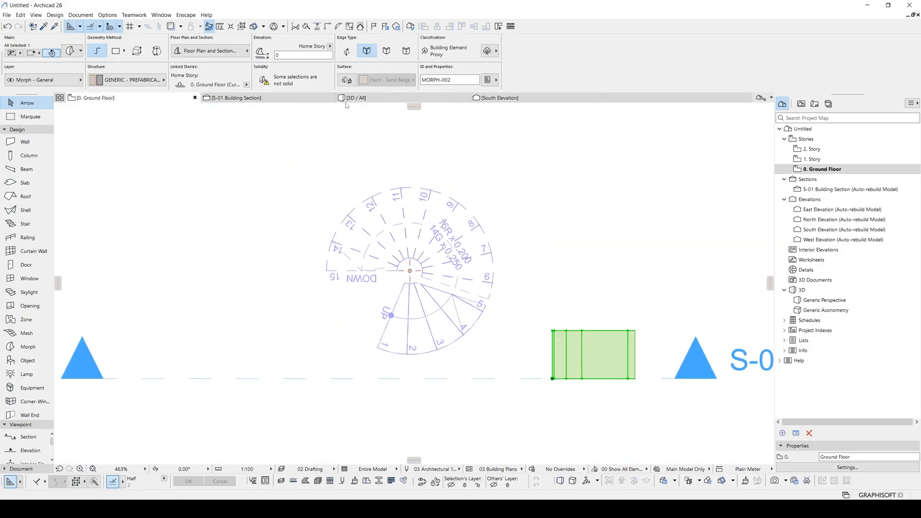
Select the morph on the Ground Floor plan and bring up its Floor Plan and Section settings
left_click(233, 98)
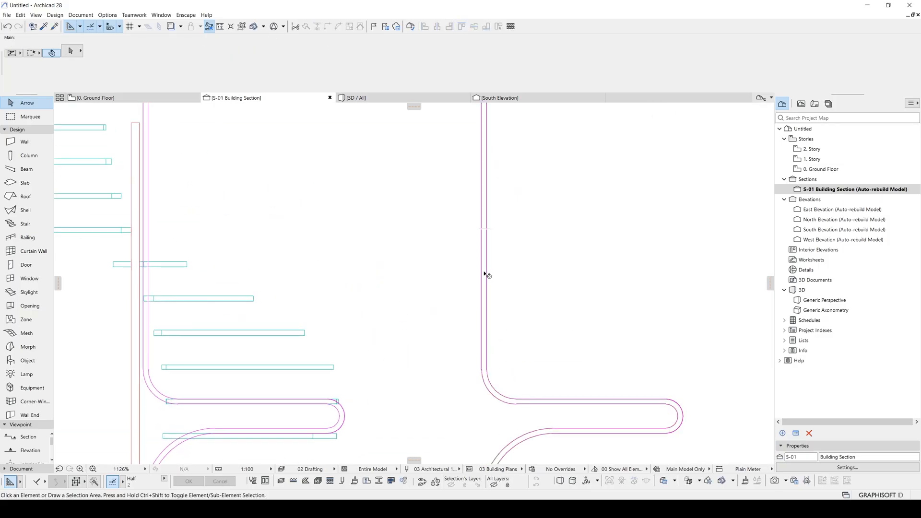
left_click(481, 229)
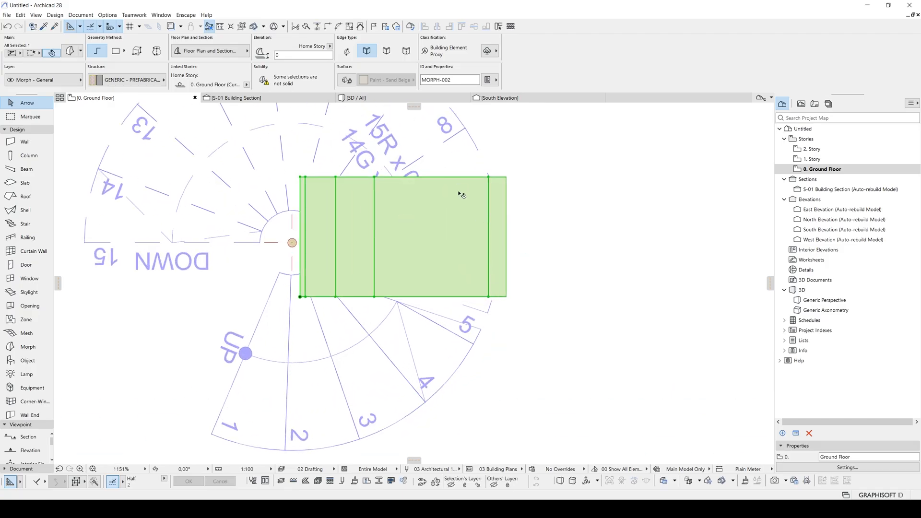
mouse_move(468, 193)
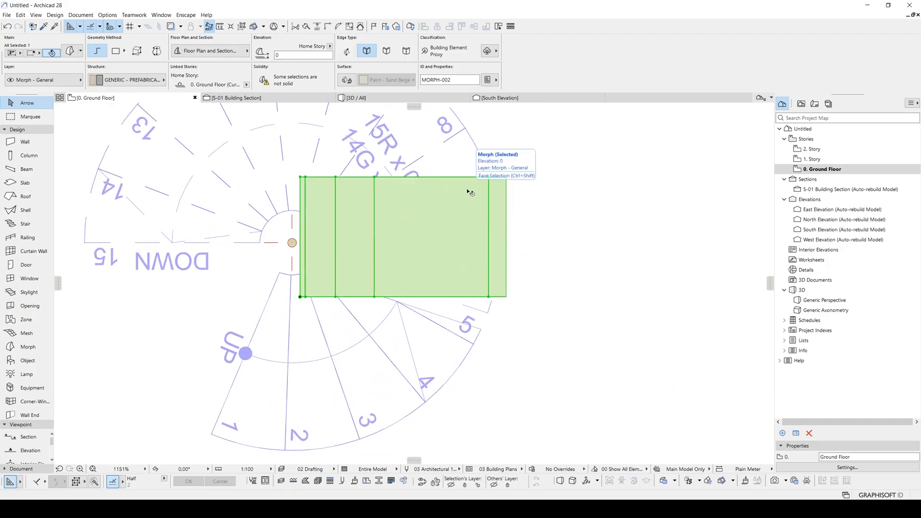
left_click(209, 51)
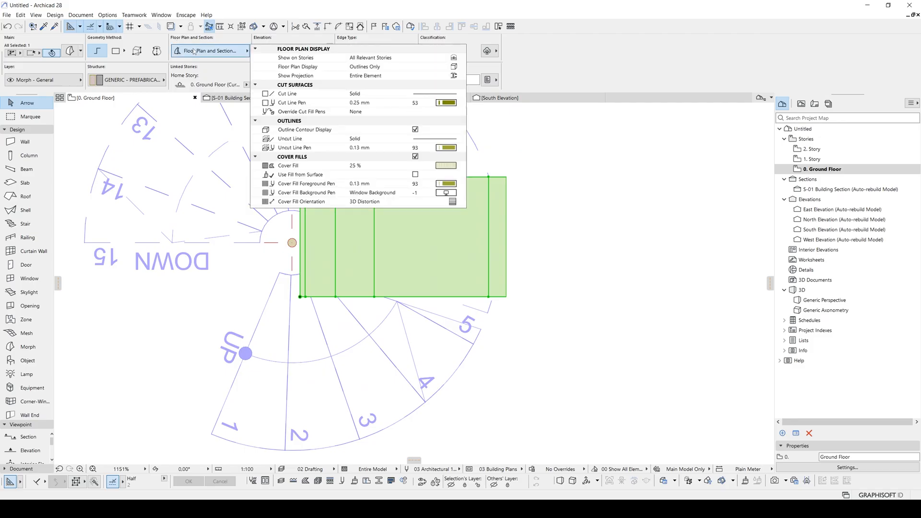
mouse_move(424, 162)
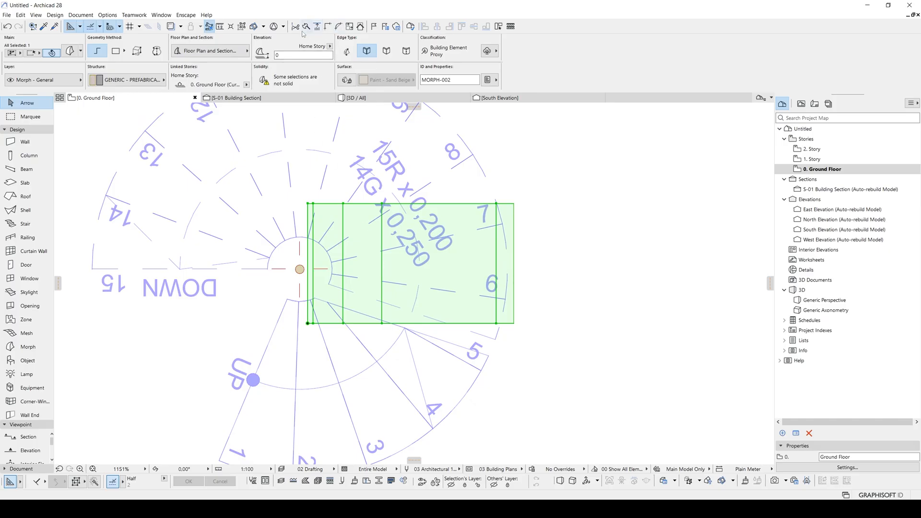
mouse_move(304, 27)
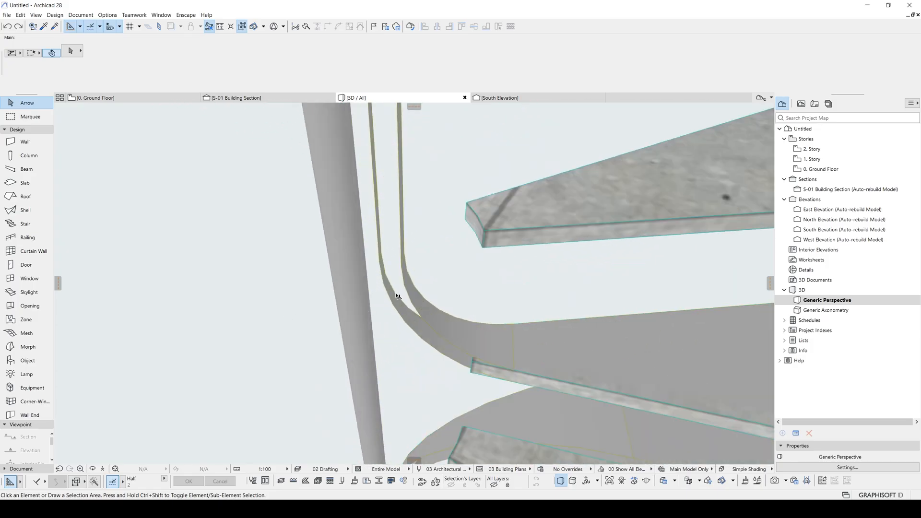
Cover the selected support morph with faces using Sharp edges via Design > Modify Morph
left_click(411, 303)
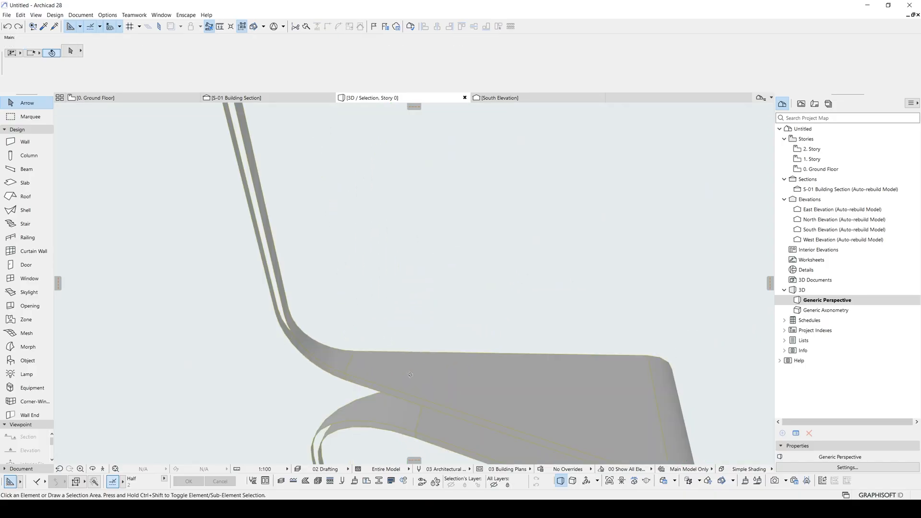
left_click(410, 374)
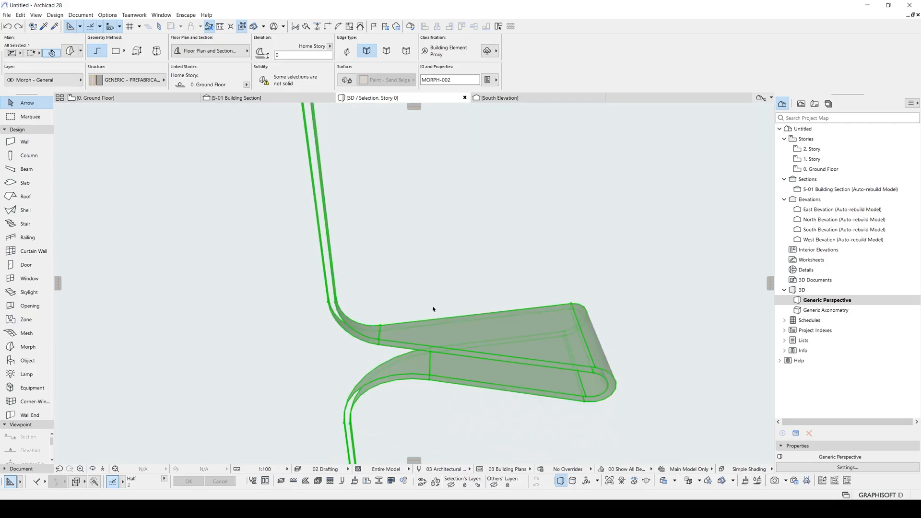
left_click(55, 14)
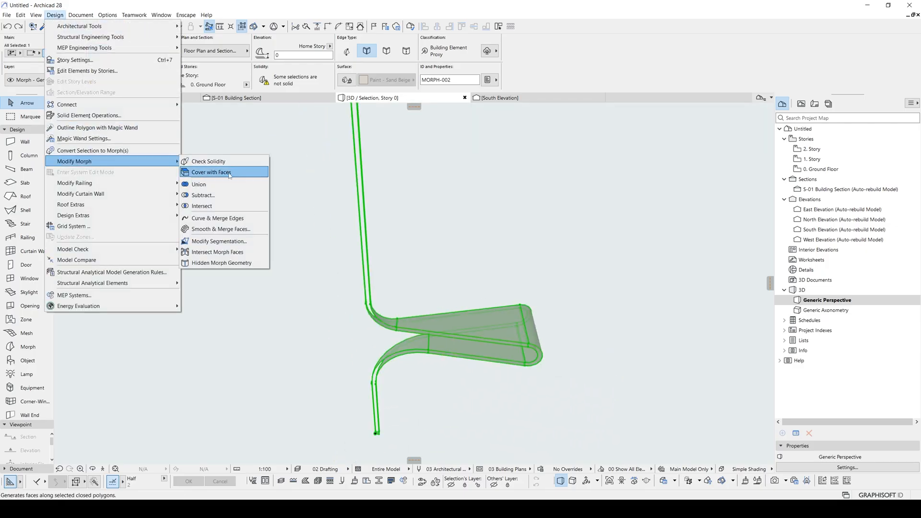
left_click(210, 171)
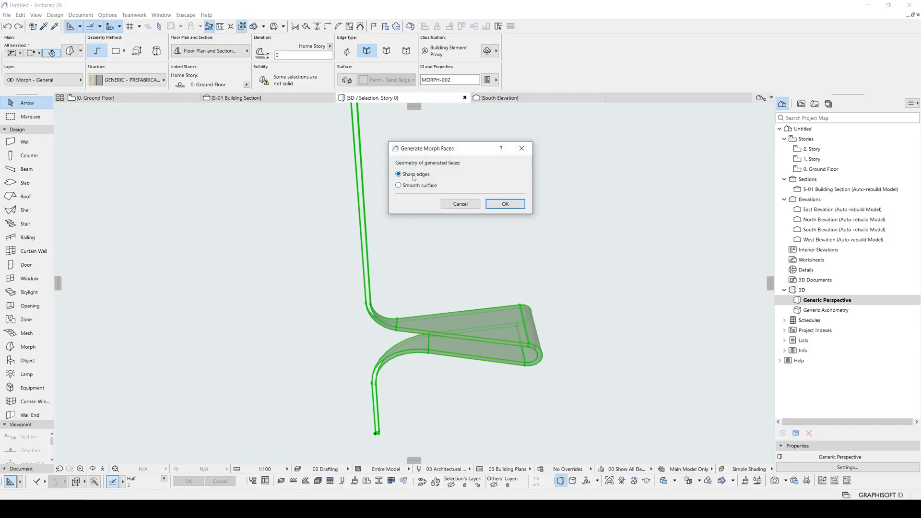
left_click(504, 204)
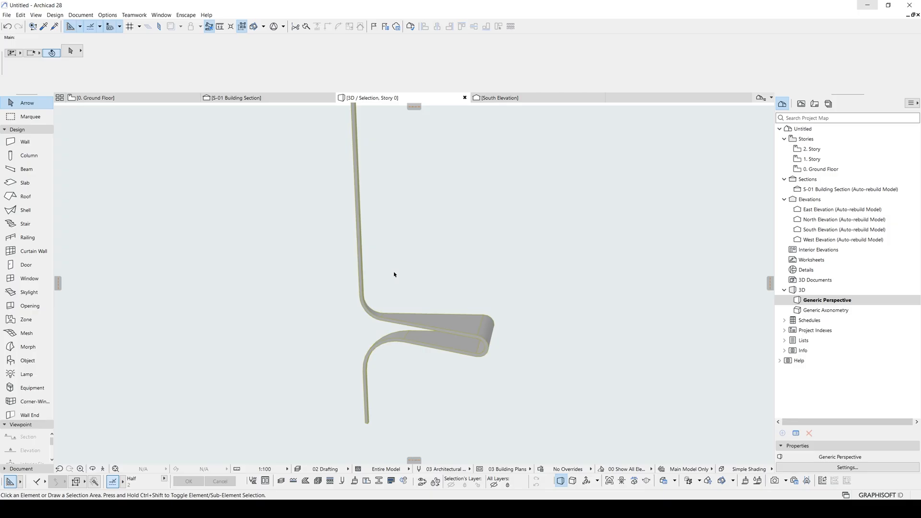
mouse_move(386, 278)
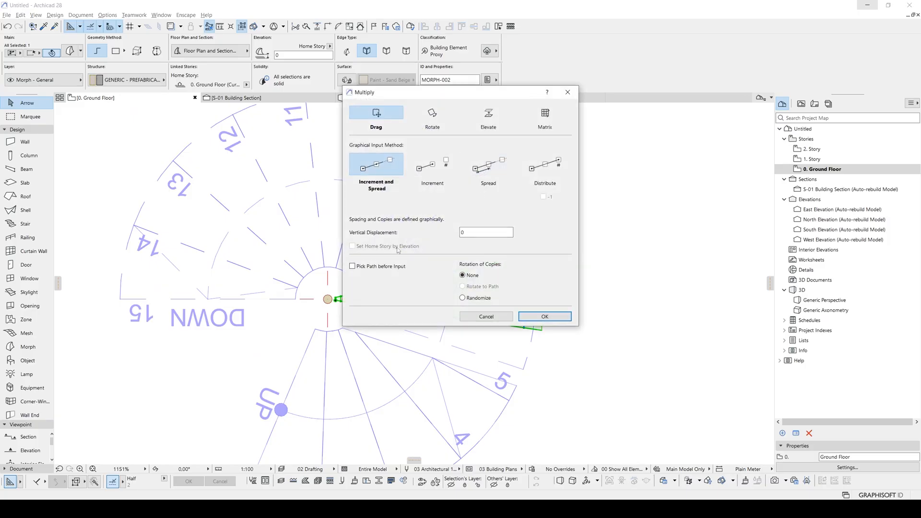
Multiply the support by rotation about the column centre, one copy per step, and view in 3D
left_click(432, 114)
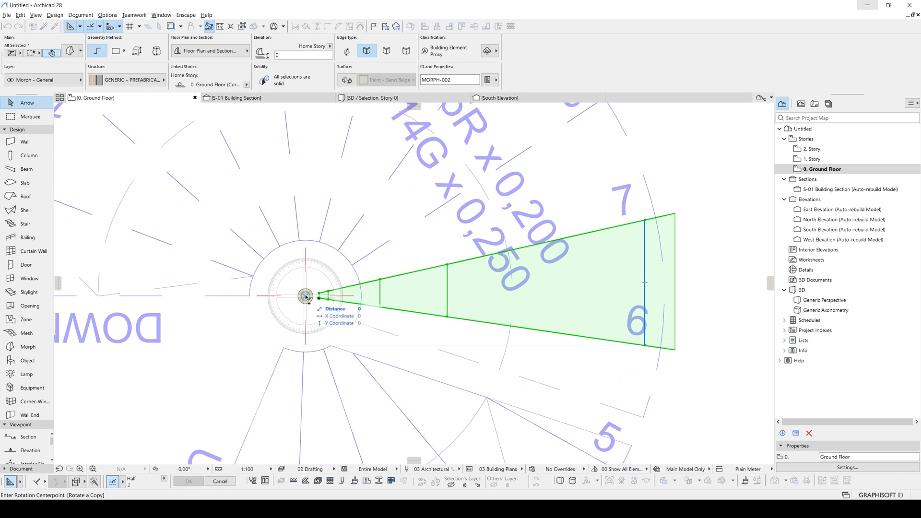
left_click(305, 297)
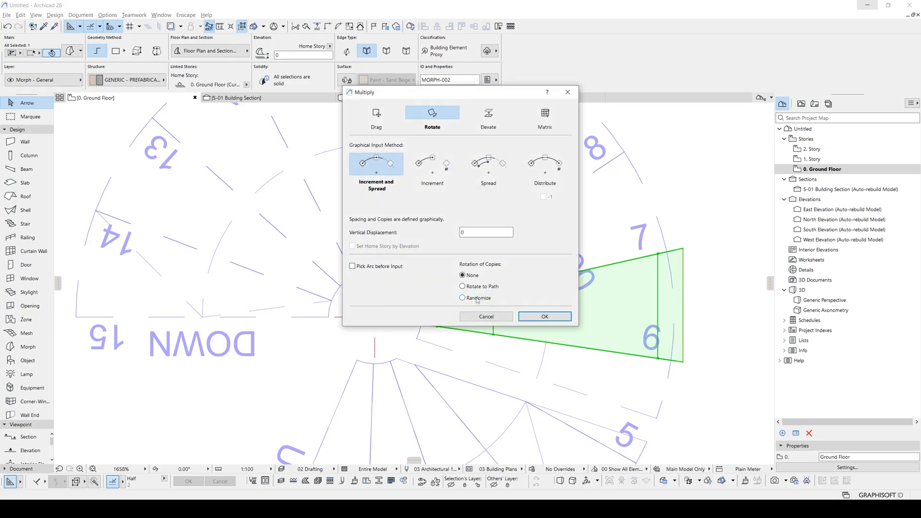
left_click(543, 316)
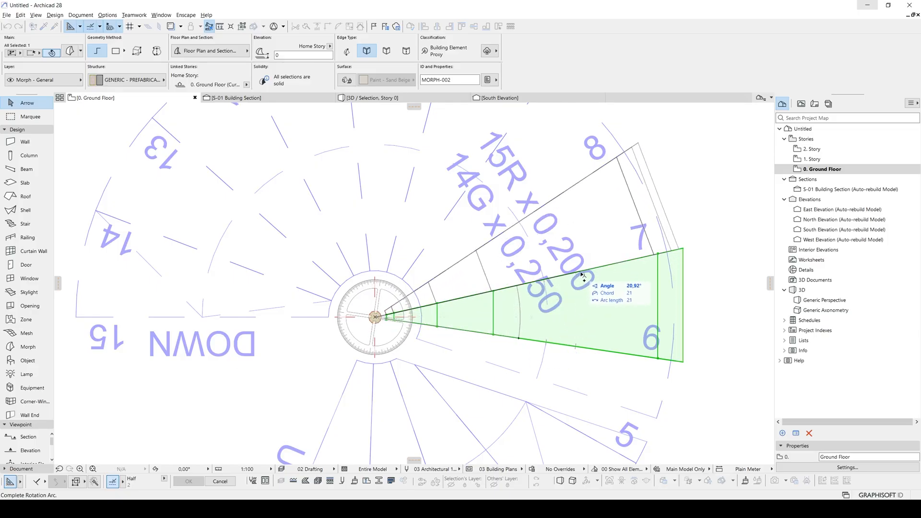
left_click_drag(581, 276, 434, 196)
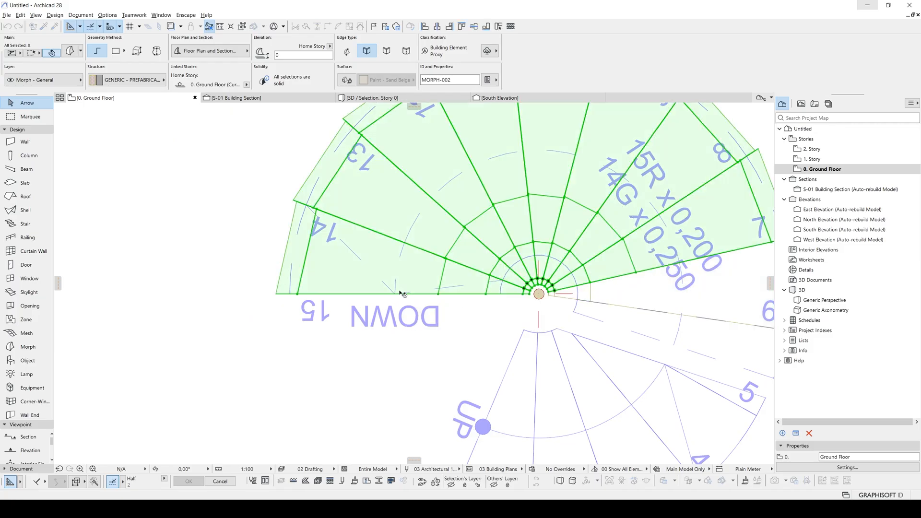
left_click(370, 98)
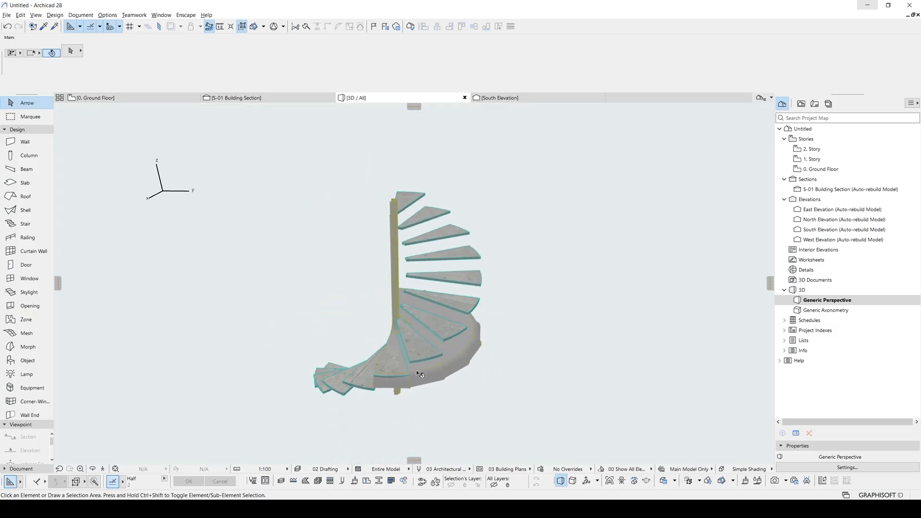
Zoom to the stair base, select the lowest support morph and bring up its context menu
left_click(418, 373)
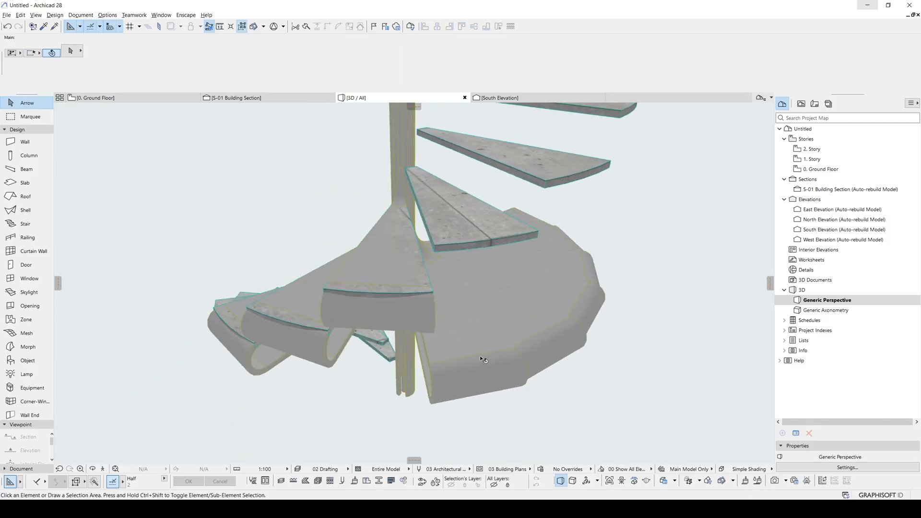
left_click(482, 370)
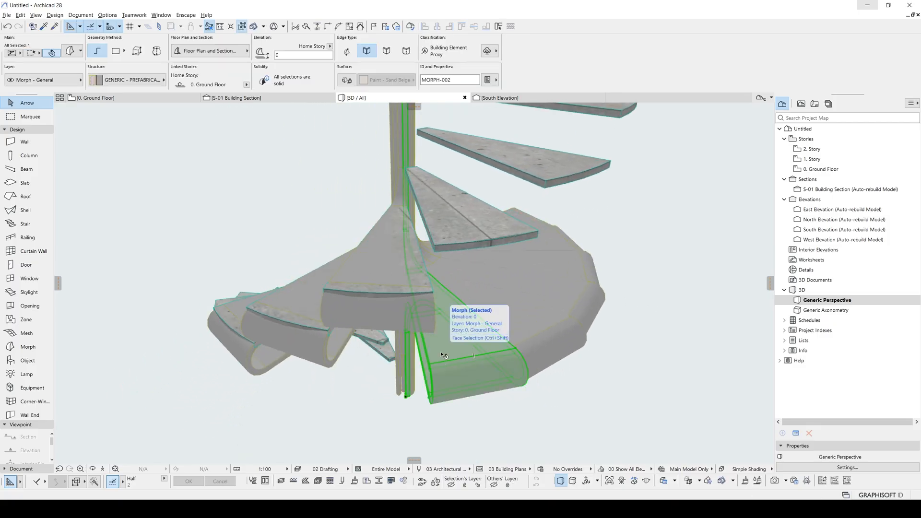
right_click(443, 354)
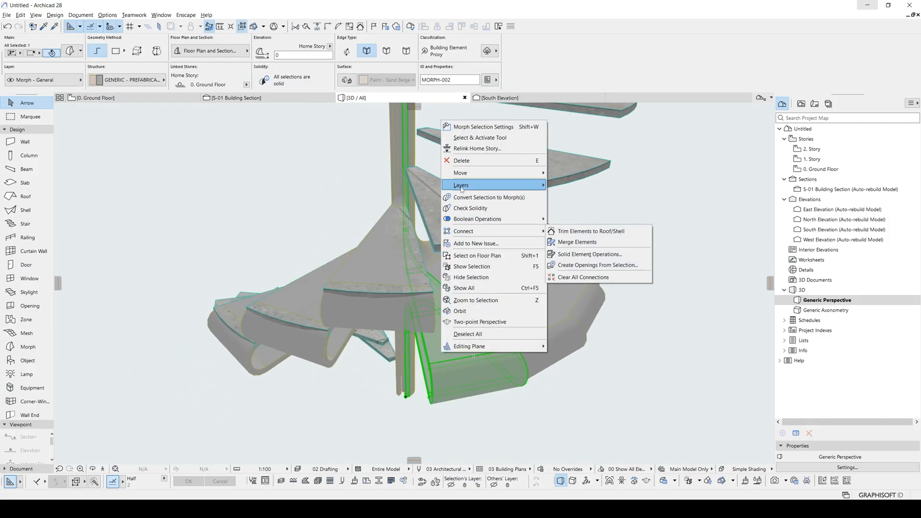
mouse_move(429, 353)
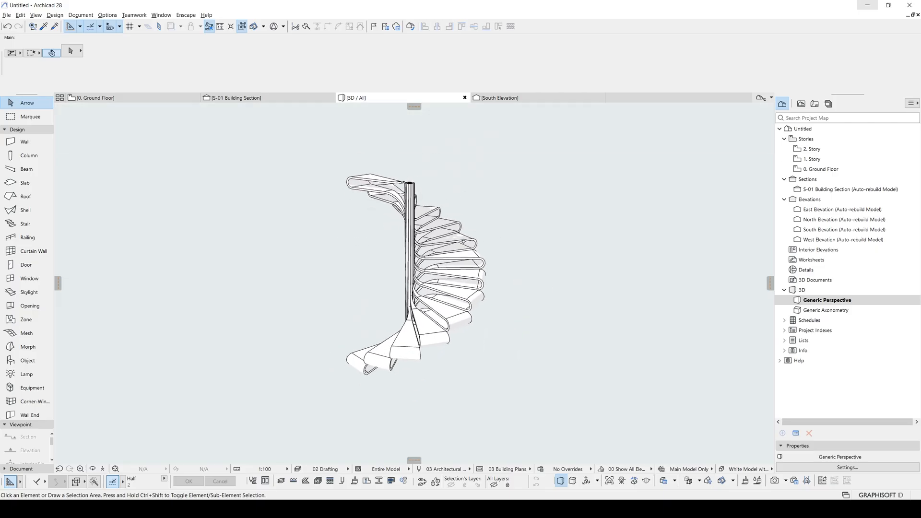
left_click(435, 241)
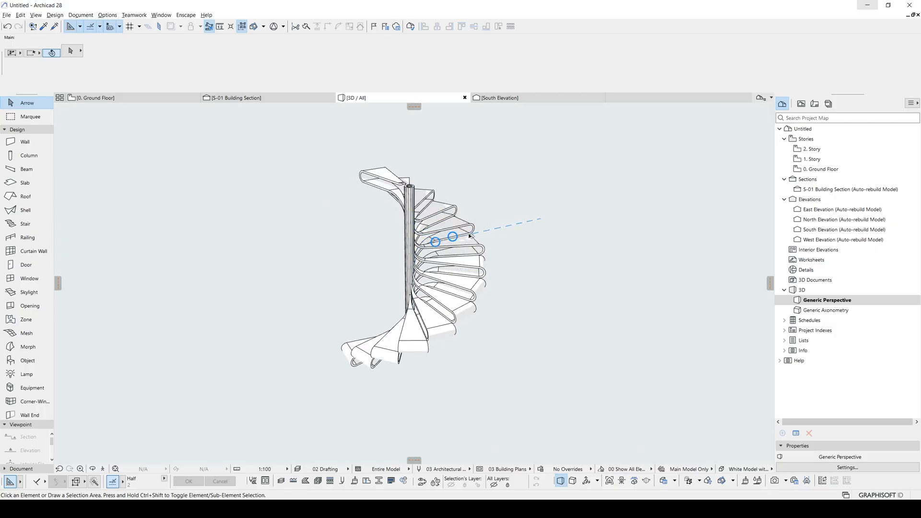
mouse_move(469, 236)
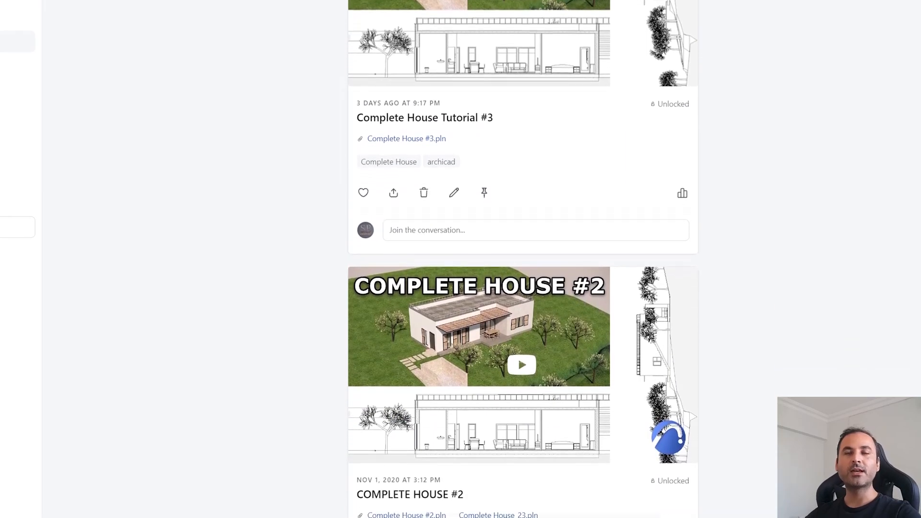
Scroll down the Patreon post feed to the Villa Kupferberg project file post
scroll("down", 3)
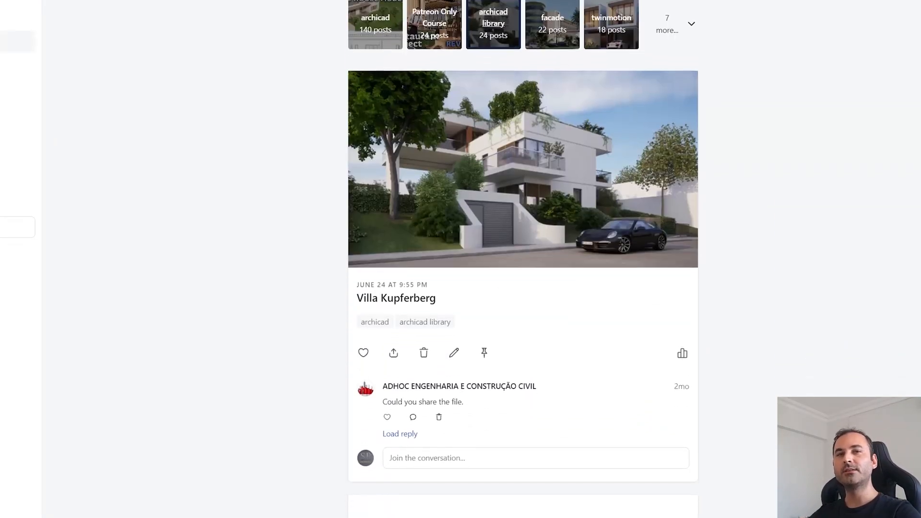
scroll("down", 3)
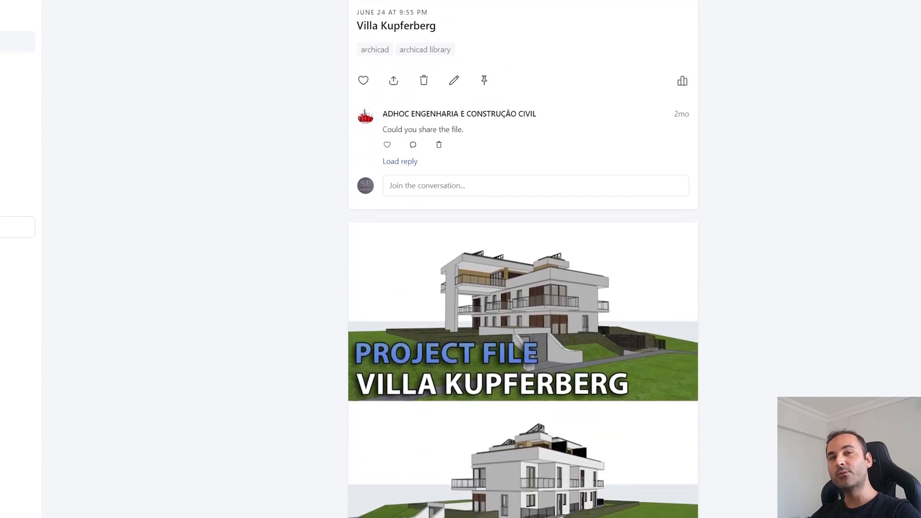